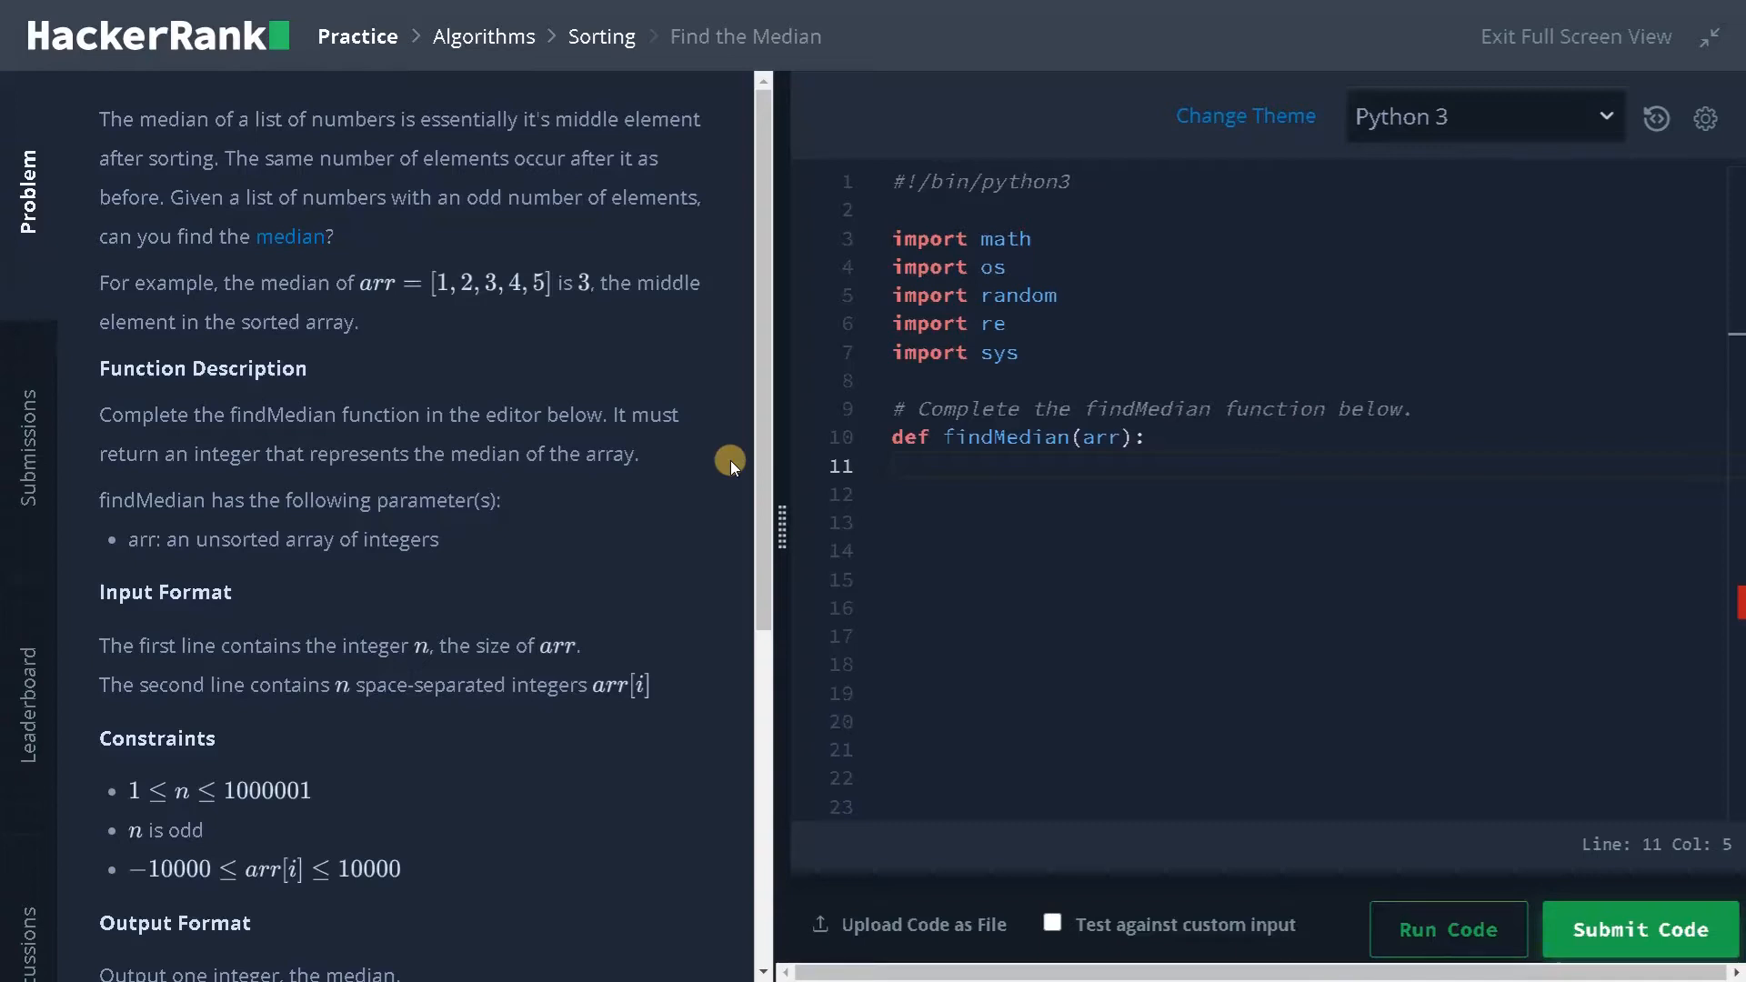
pyautogui.moveTo(184, 139)
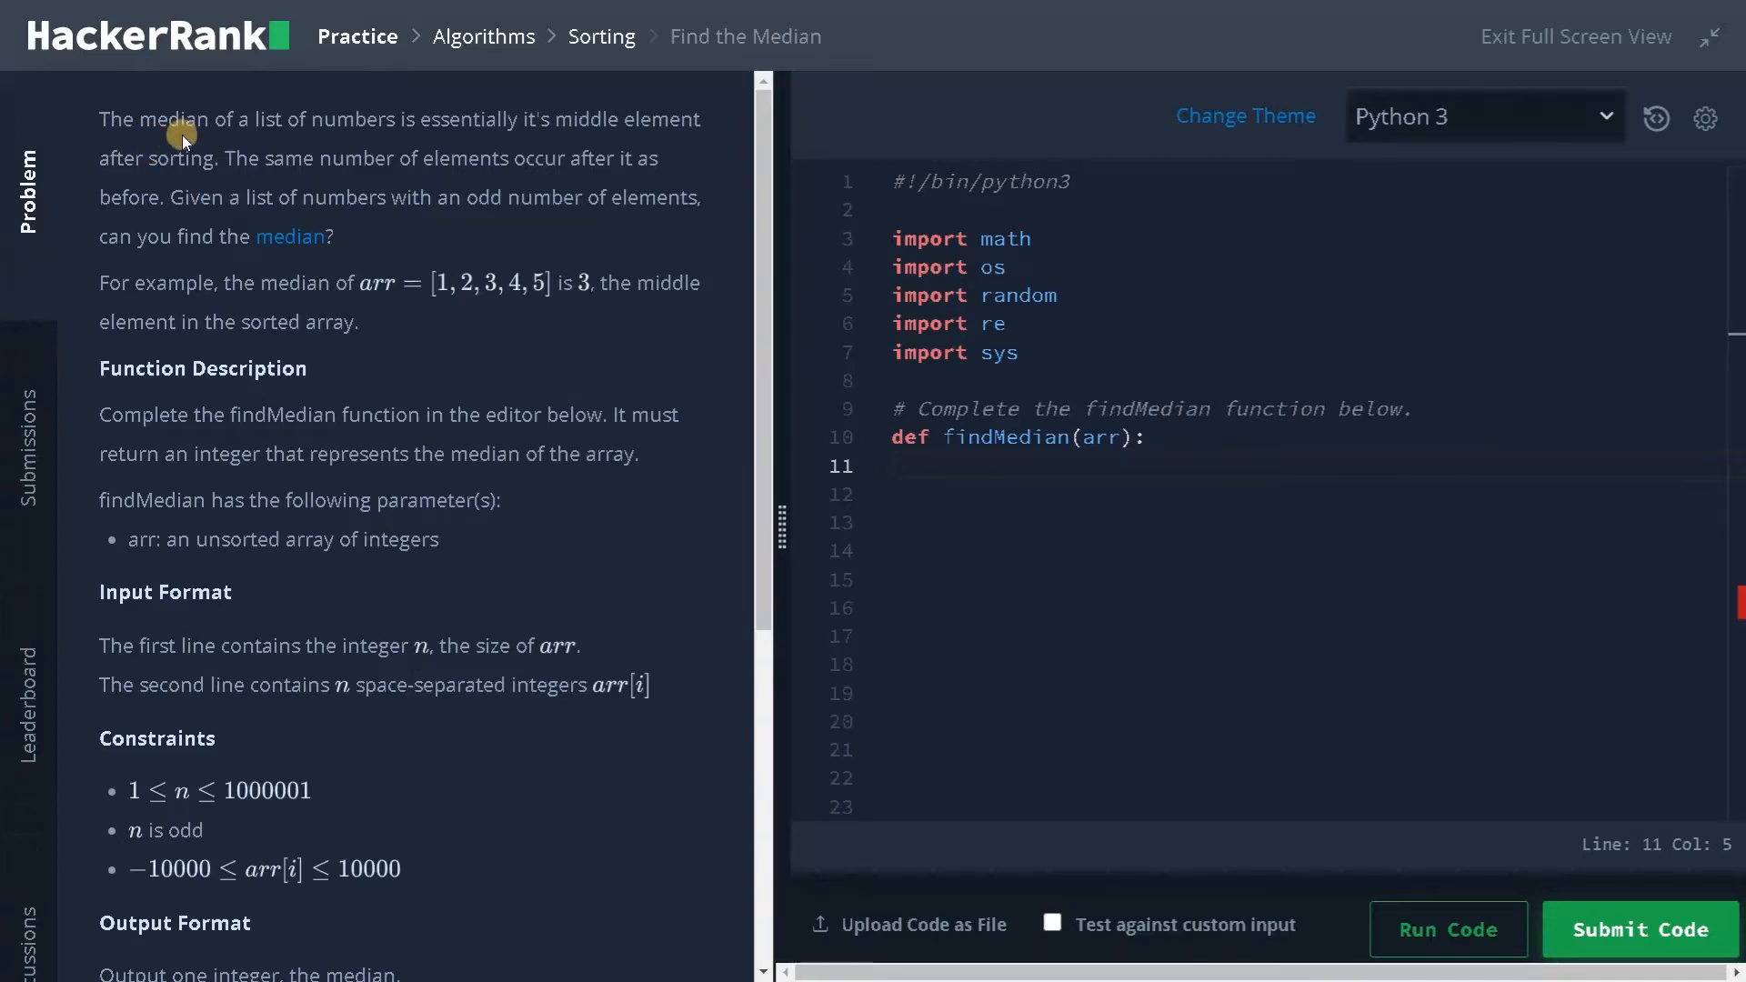
pyautogui.moveTo(490, 141)
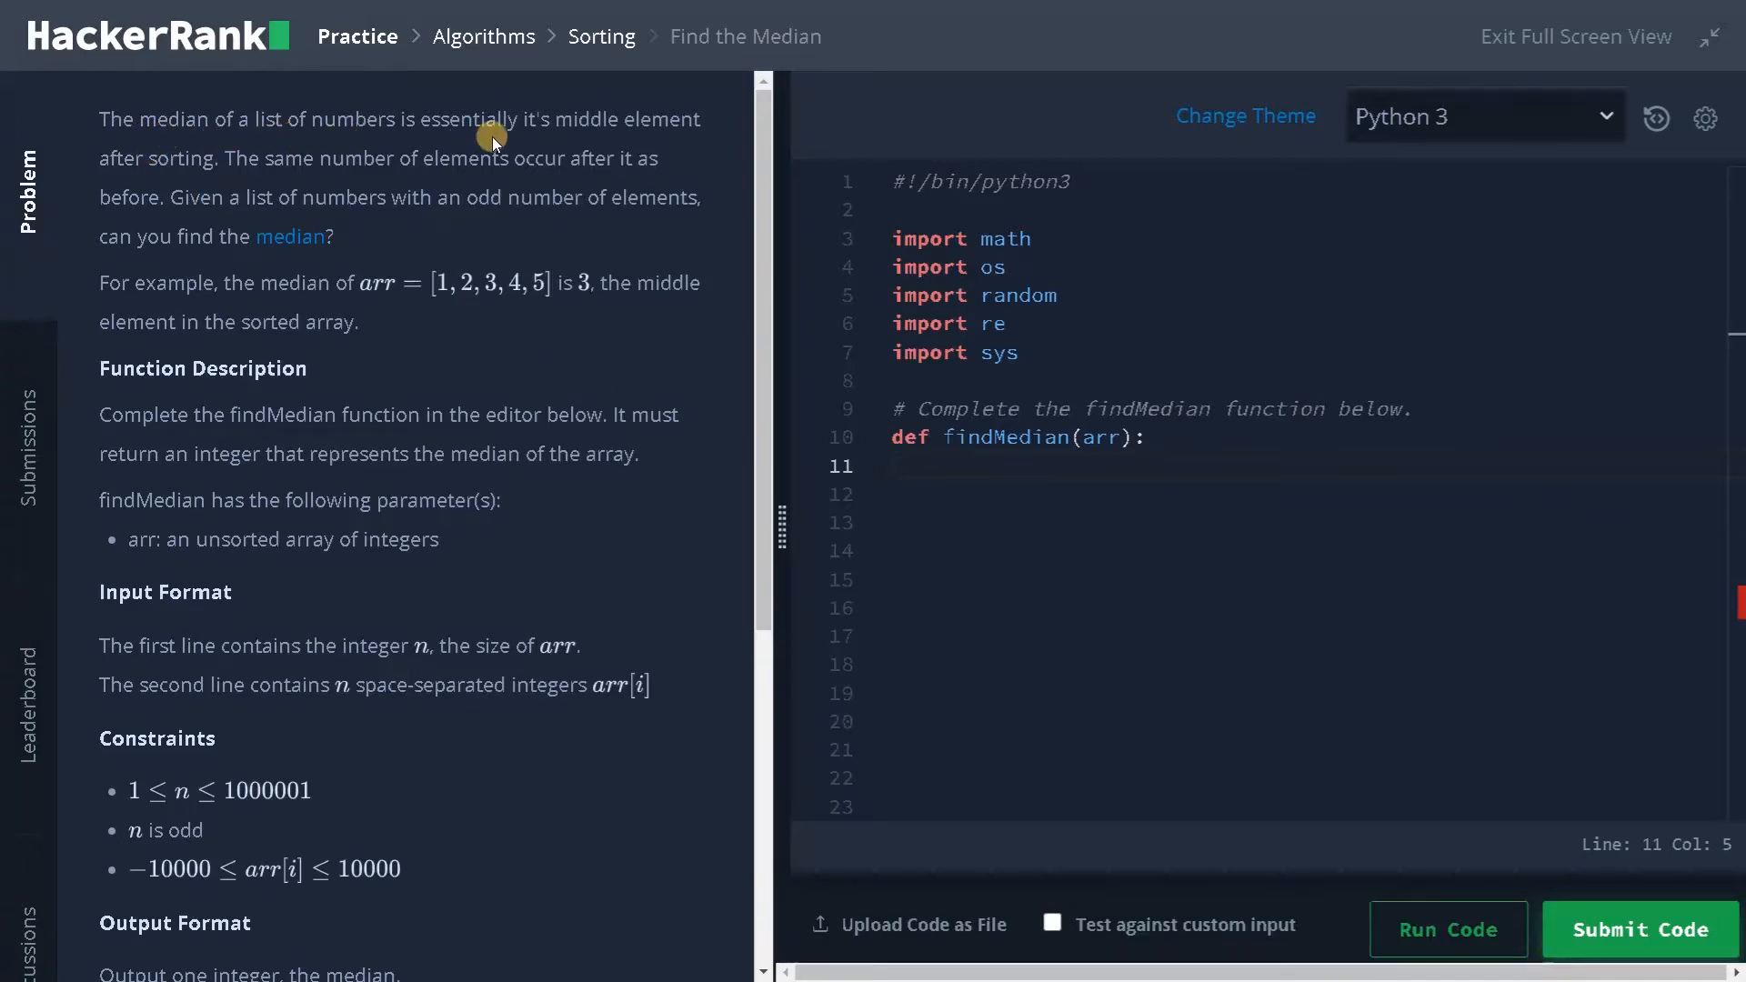
pyautogui.moveTo(190, 178)
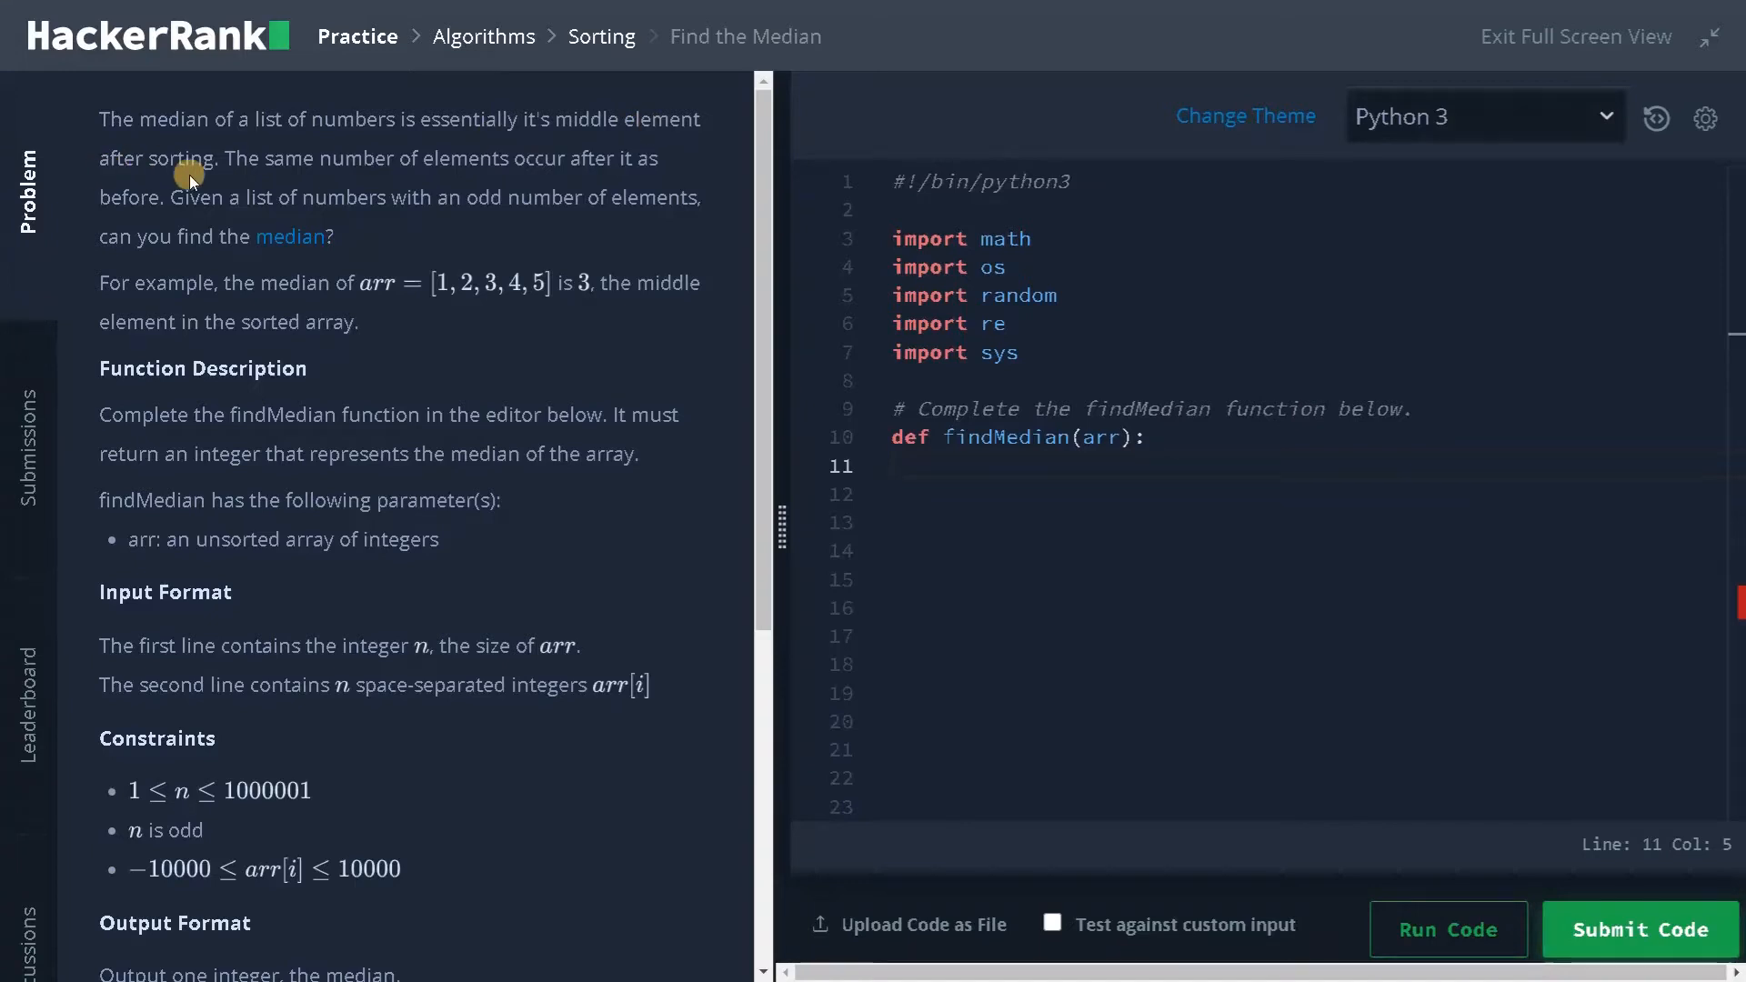
pyautogui.moveTo(532, 187)
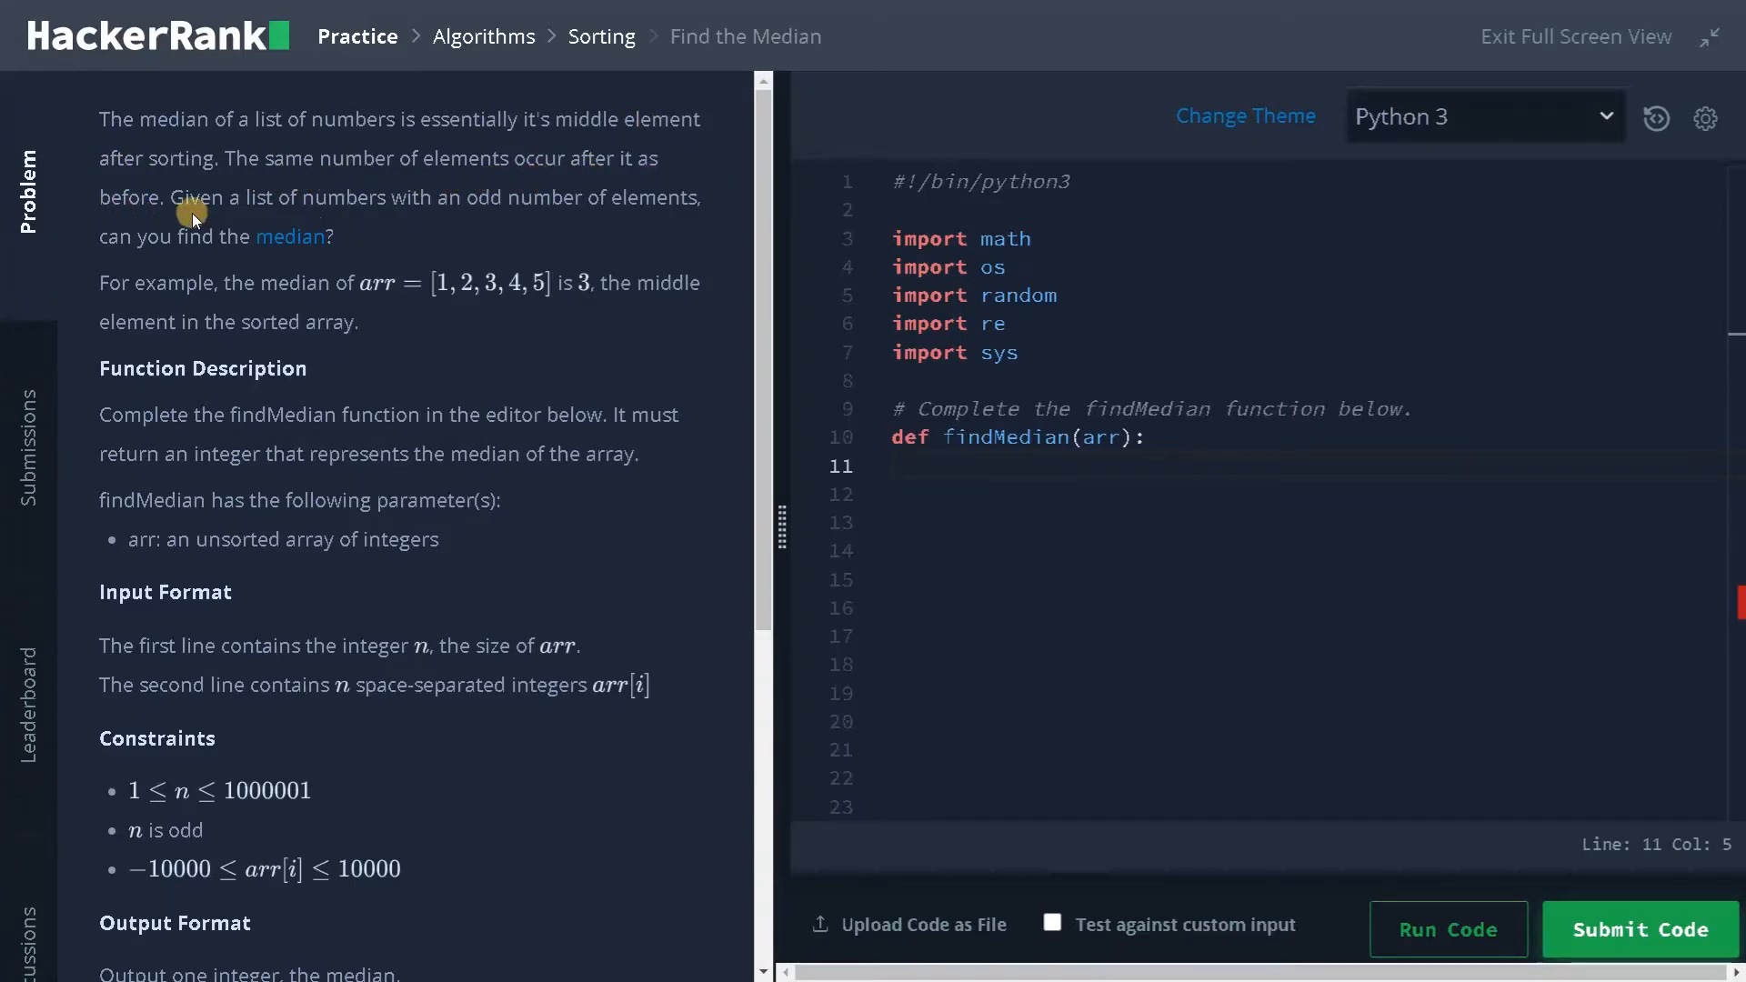
pyautogui.moveTo(404, 220)
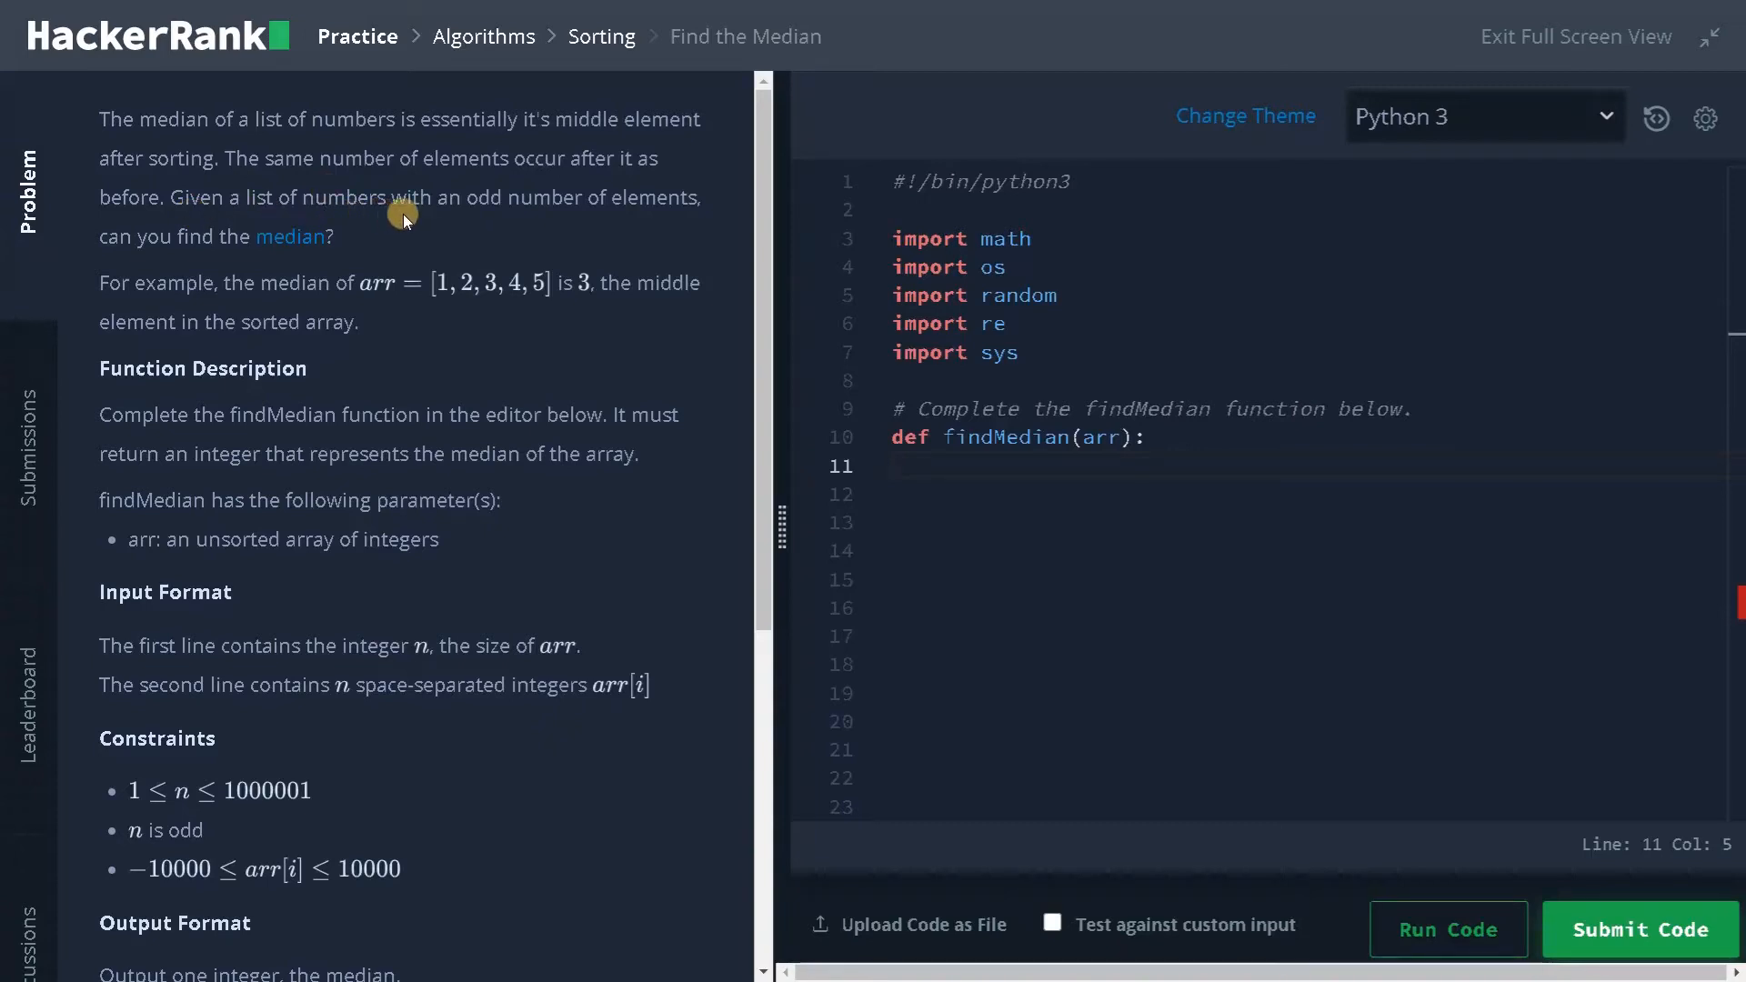
pyautogui.moveTo(297, 251)
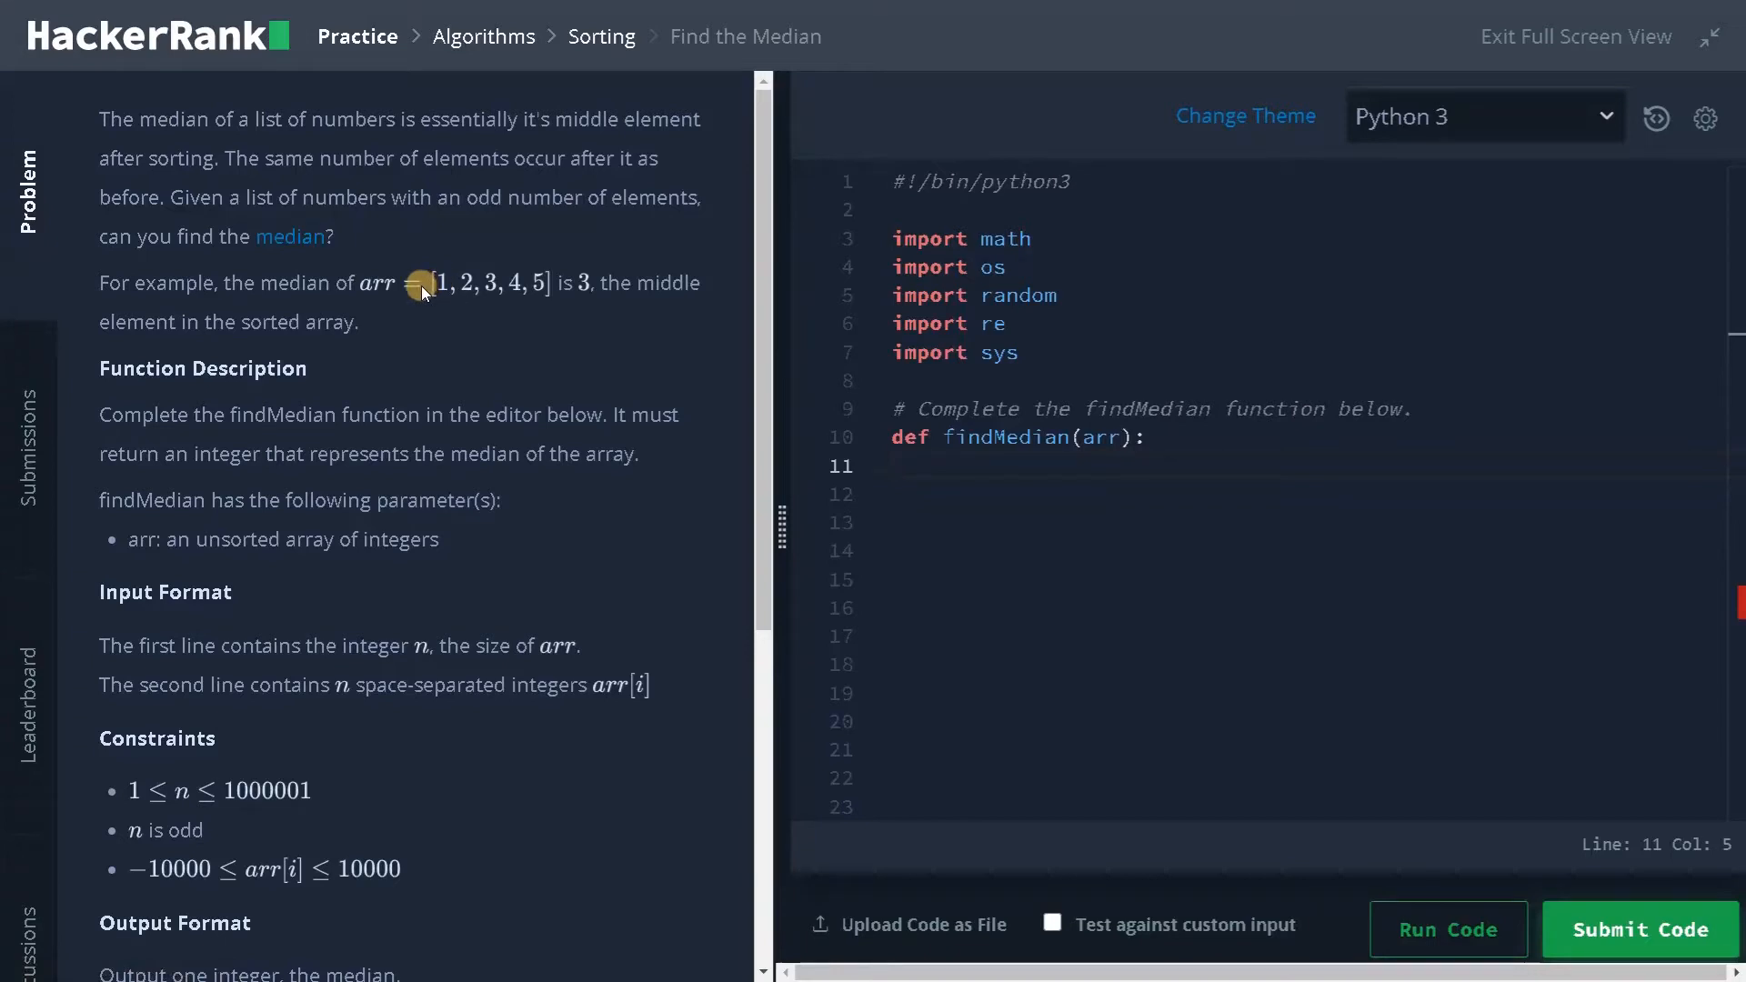
pyautogui.moveTo(517, 304)
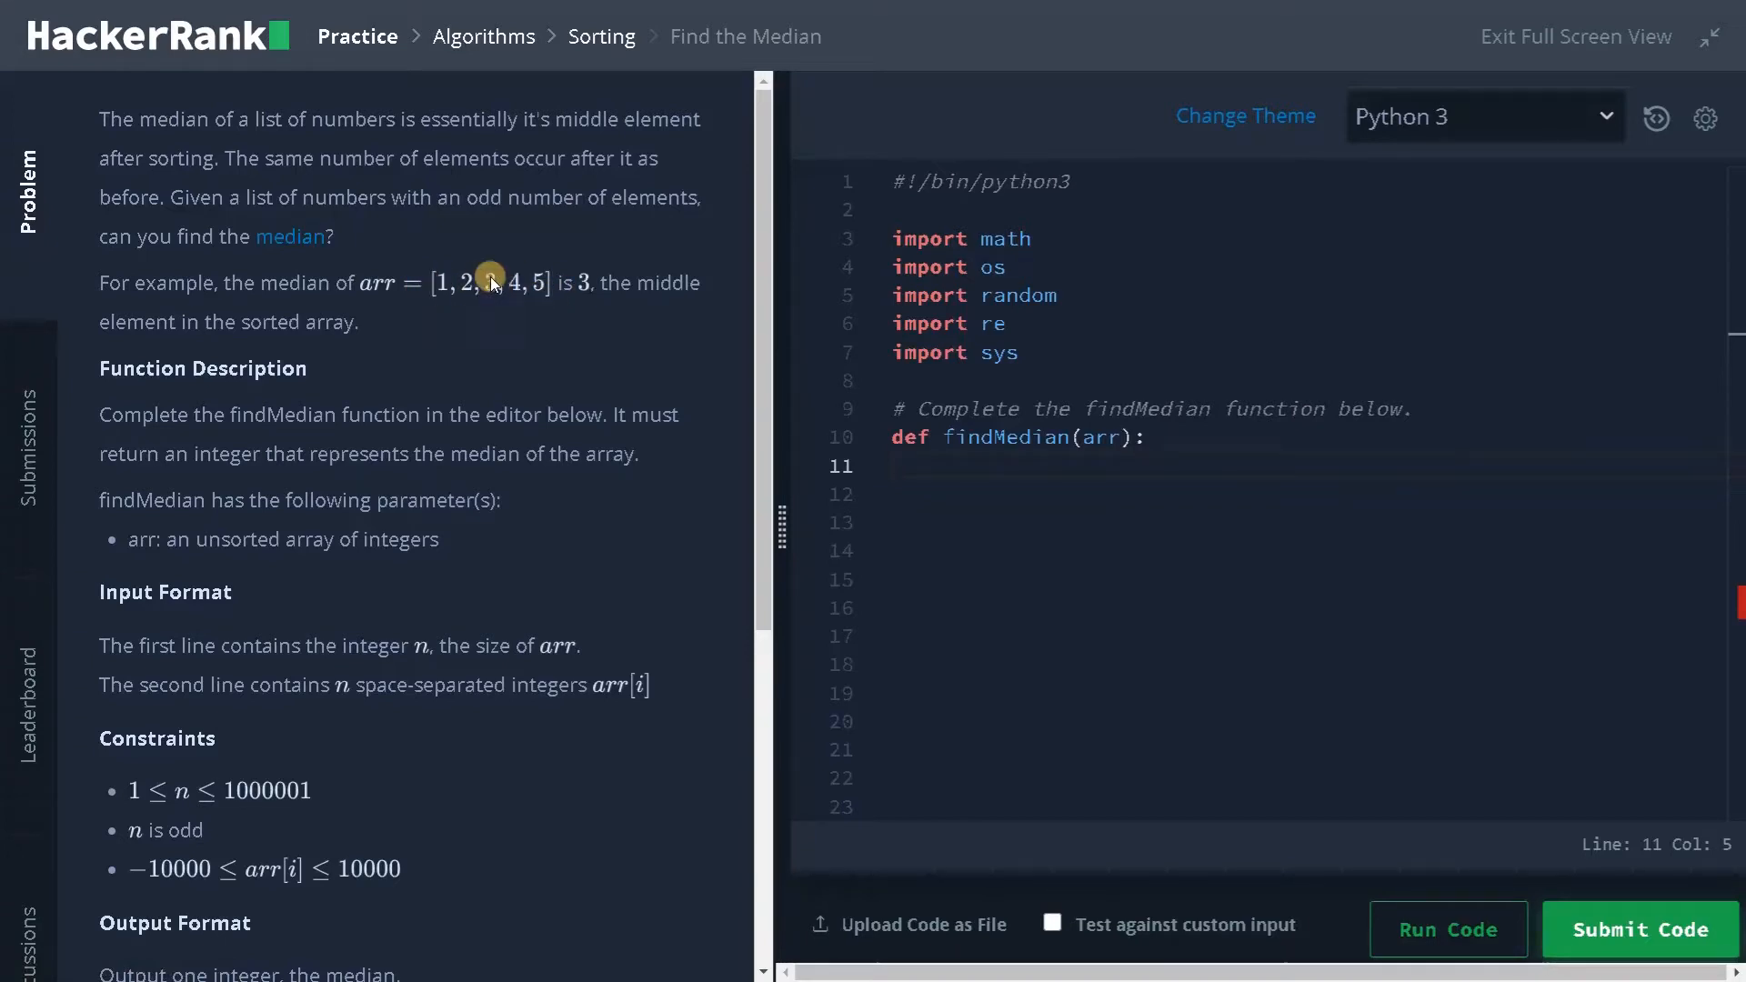
pyautogui.moveTo(416, 323)
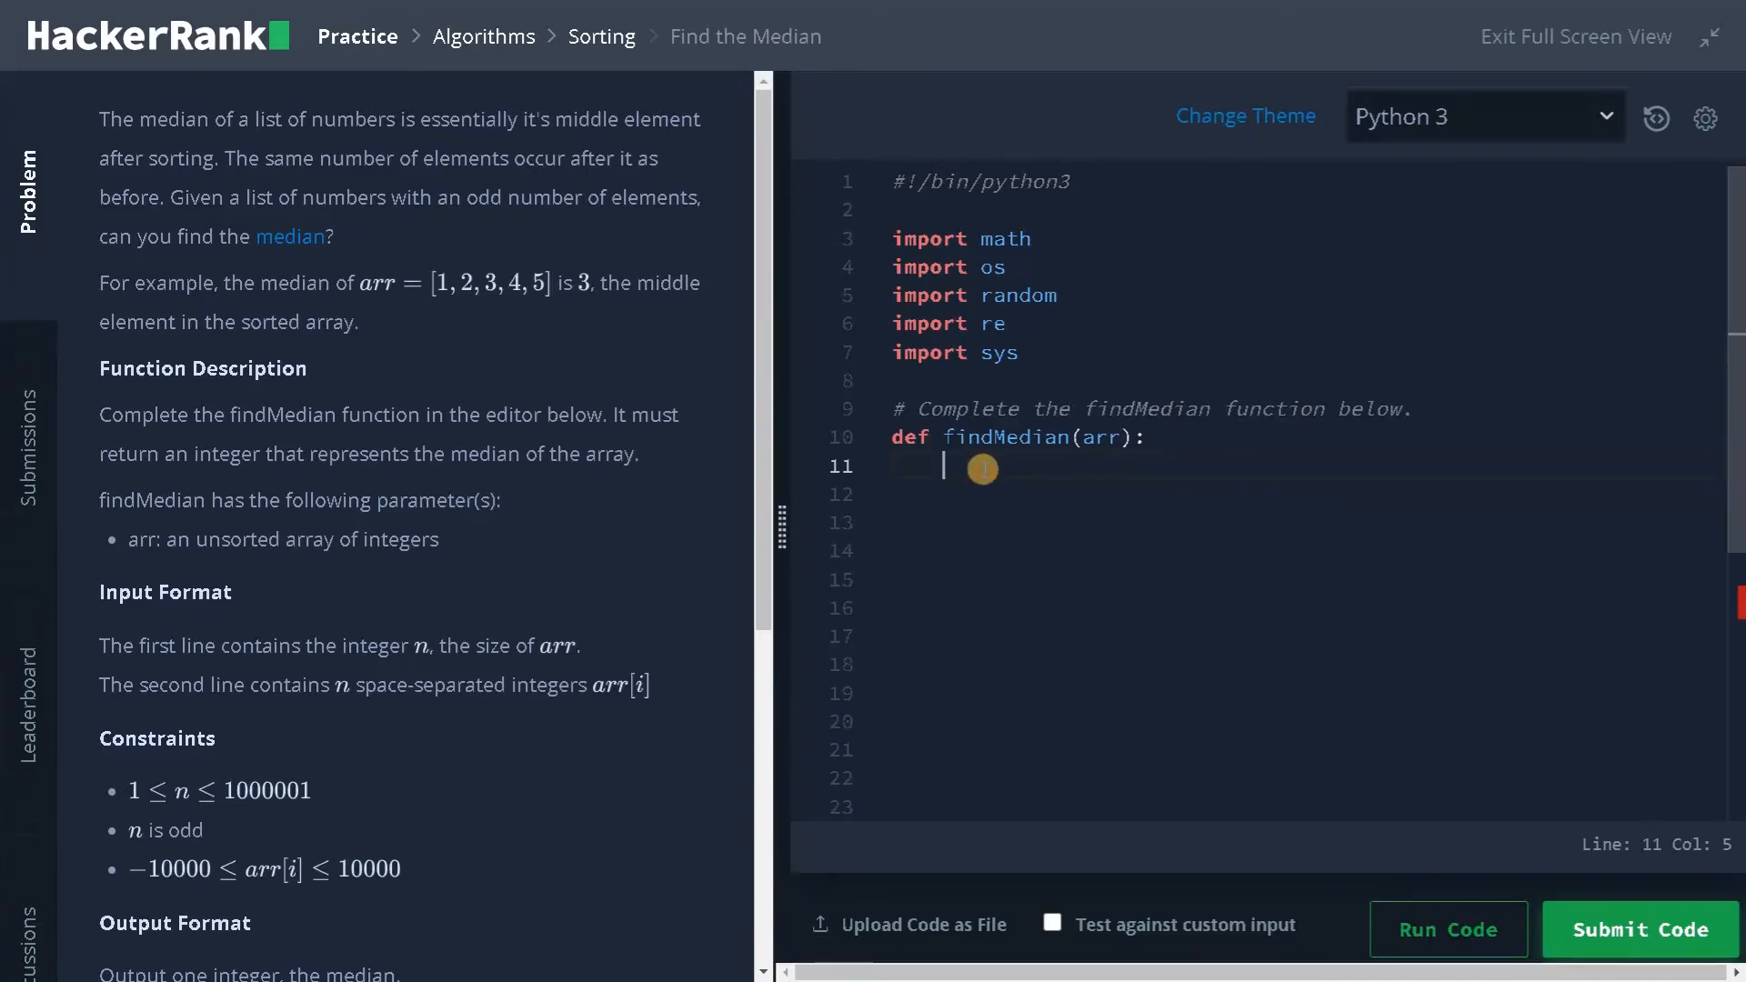
# Write findMedian as arr.sort() followed by return arr[n//2]
pyautogui.write('arr.sort')
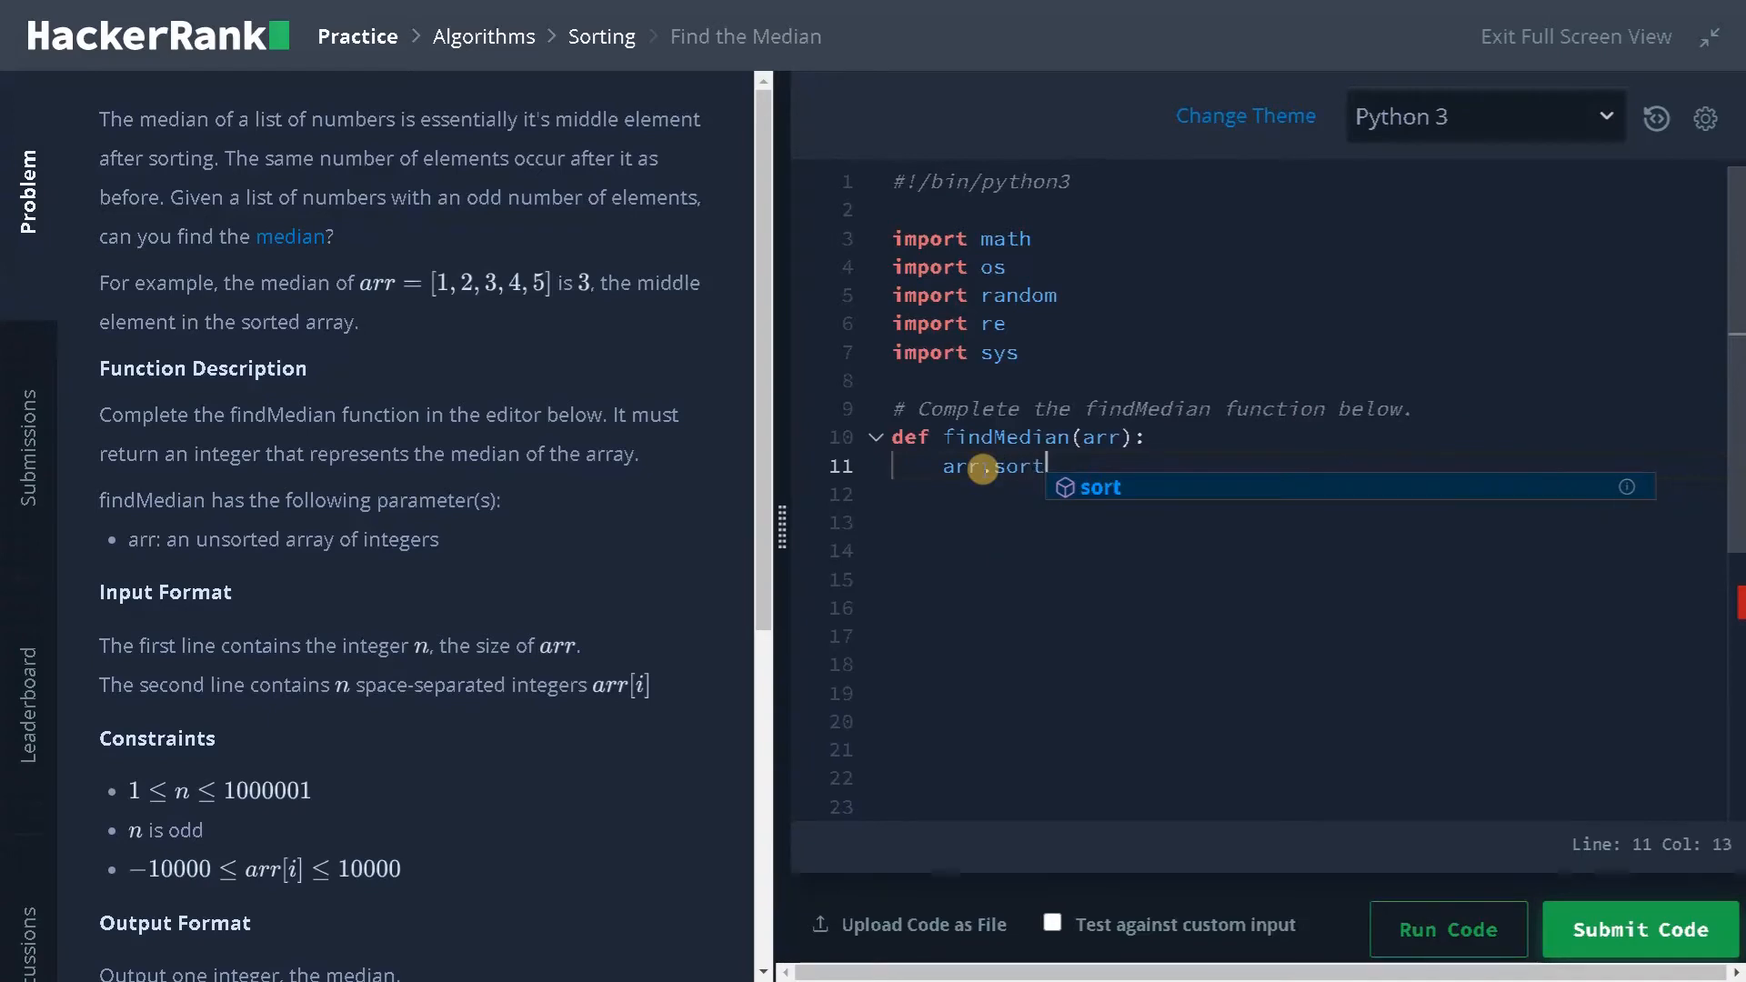
pyautogui.press('Enter')
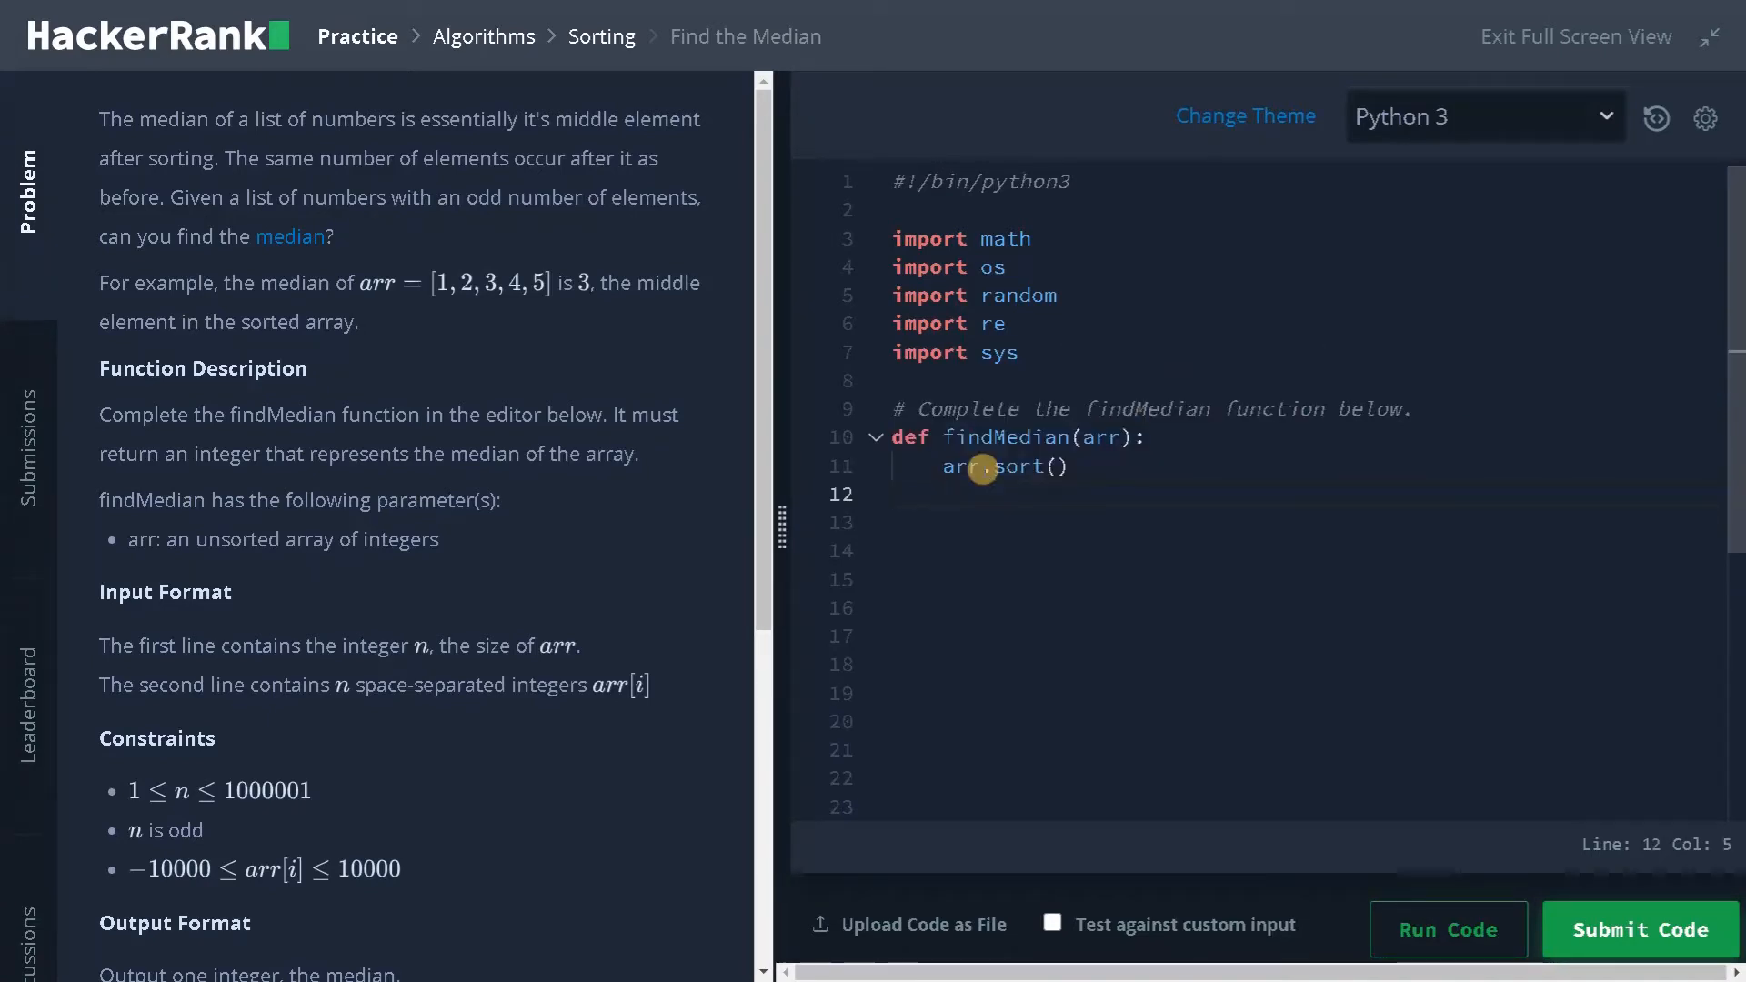
pyautogui.write('return arr')
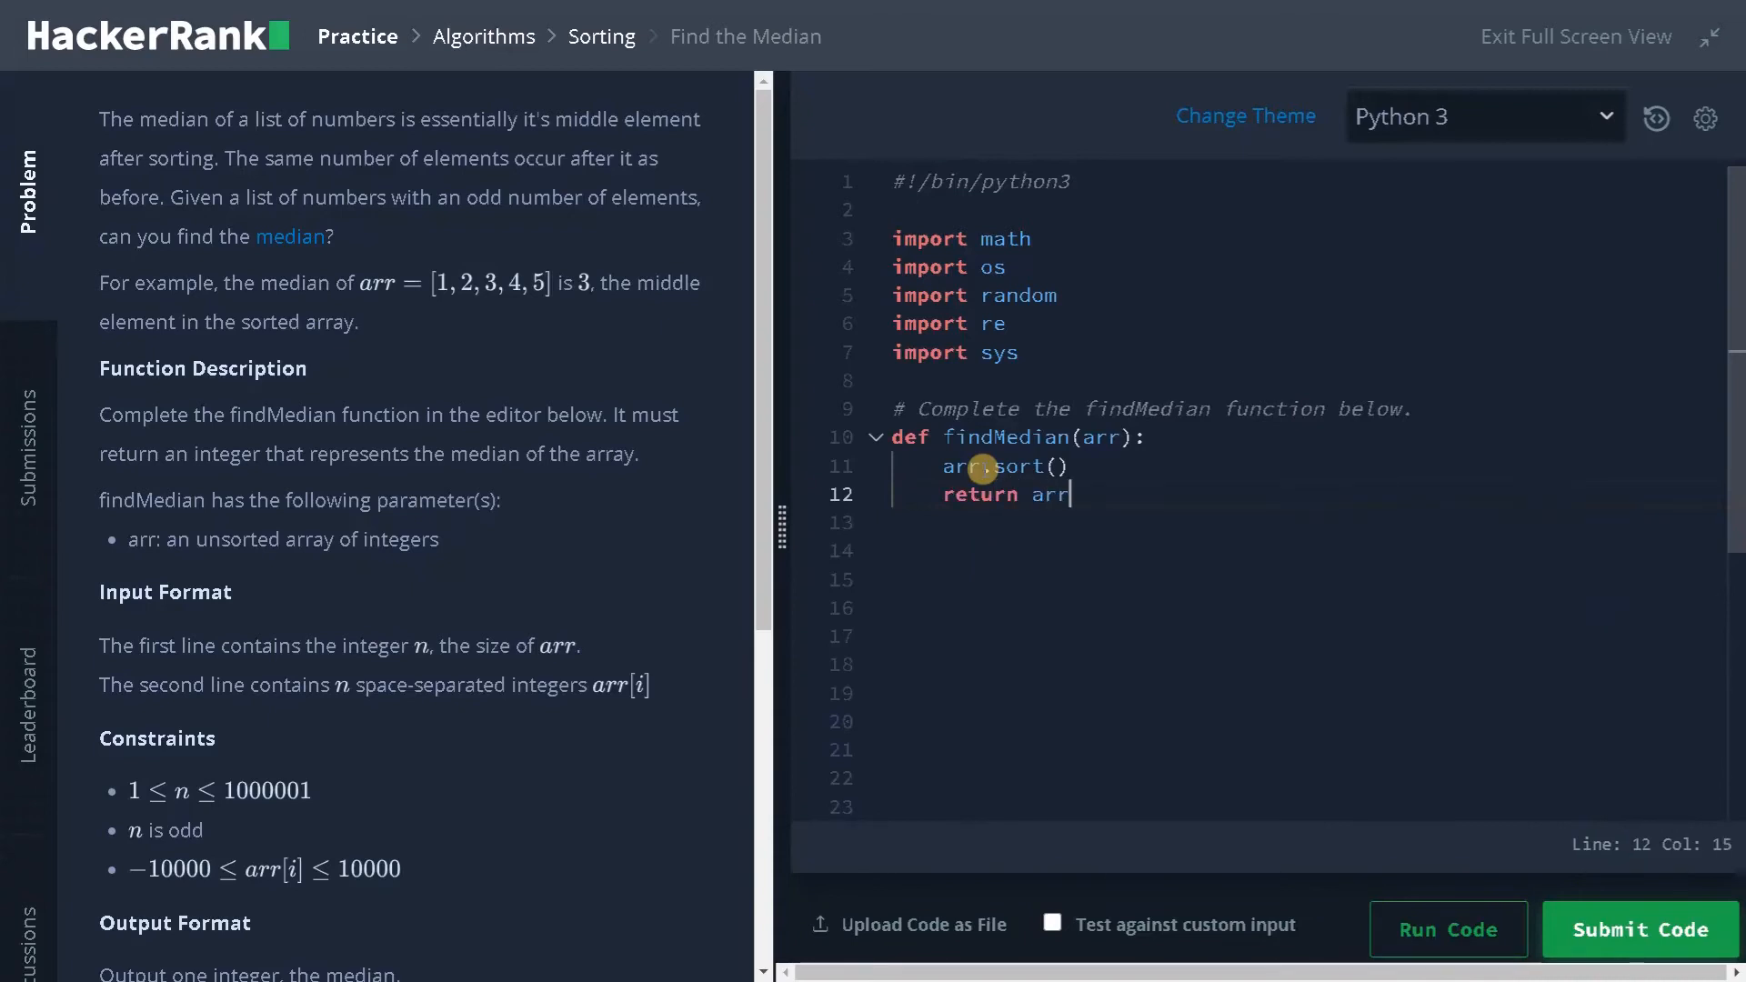
pyautogui.write('[n')
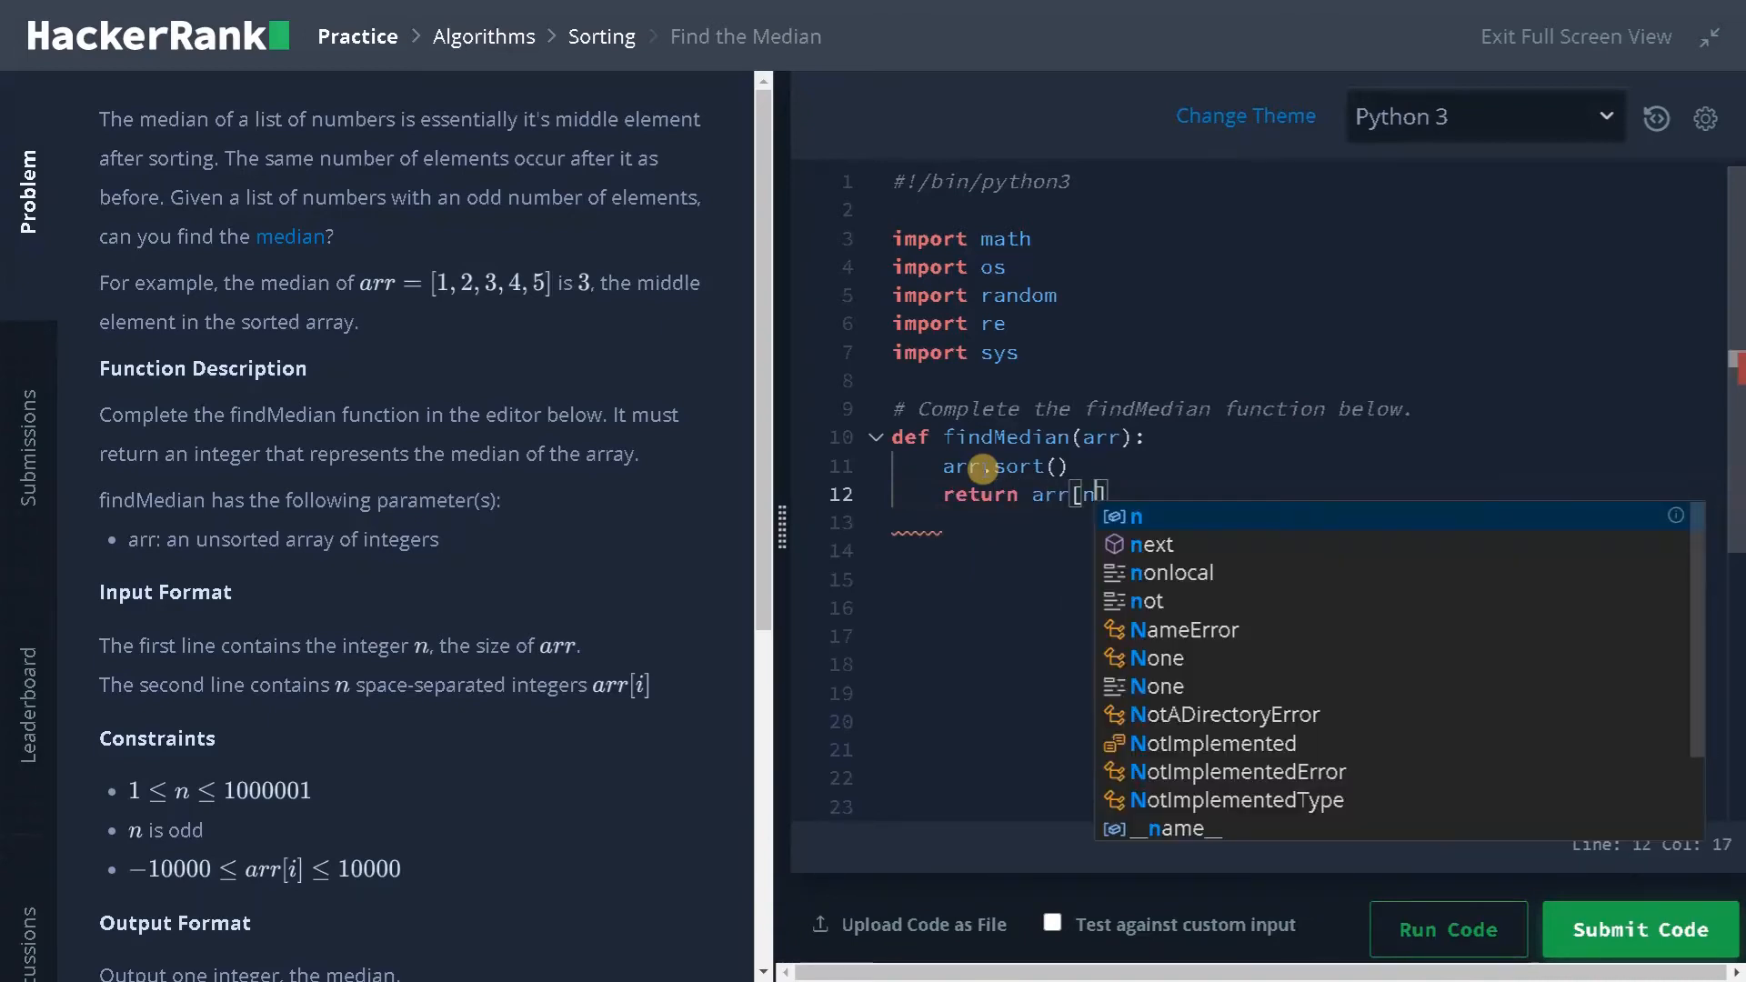
pyautogui.write('//2')
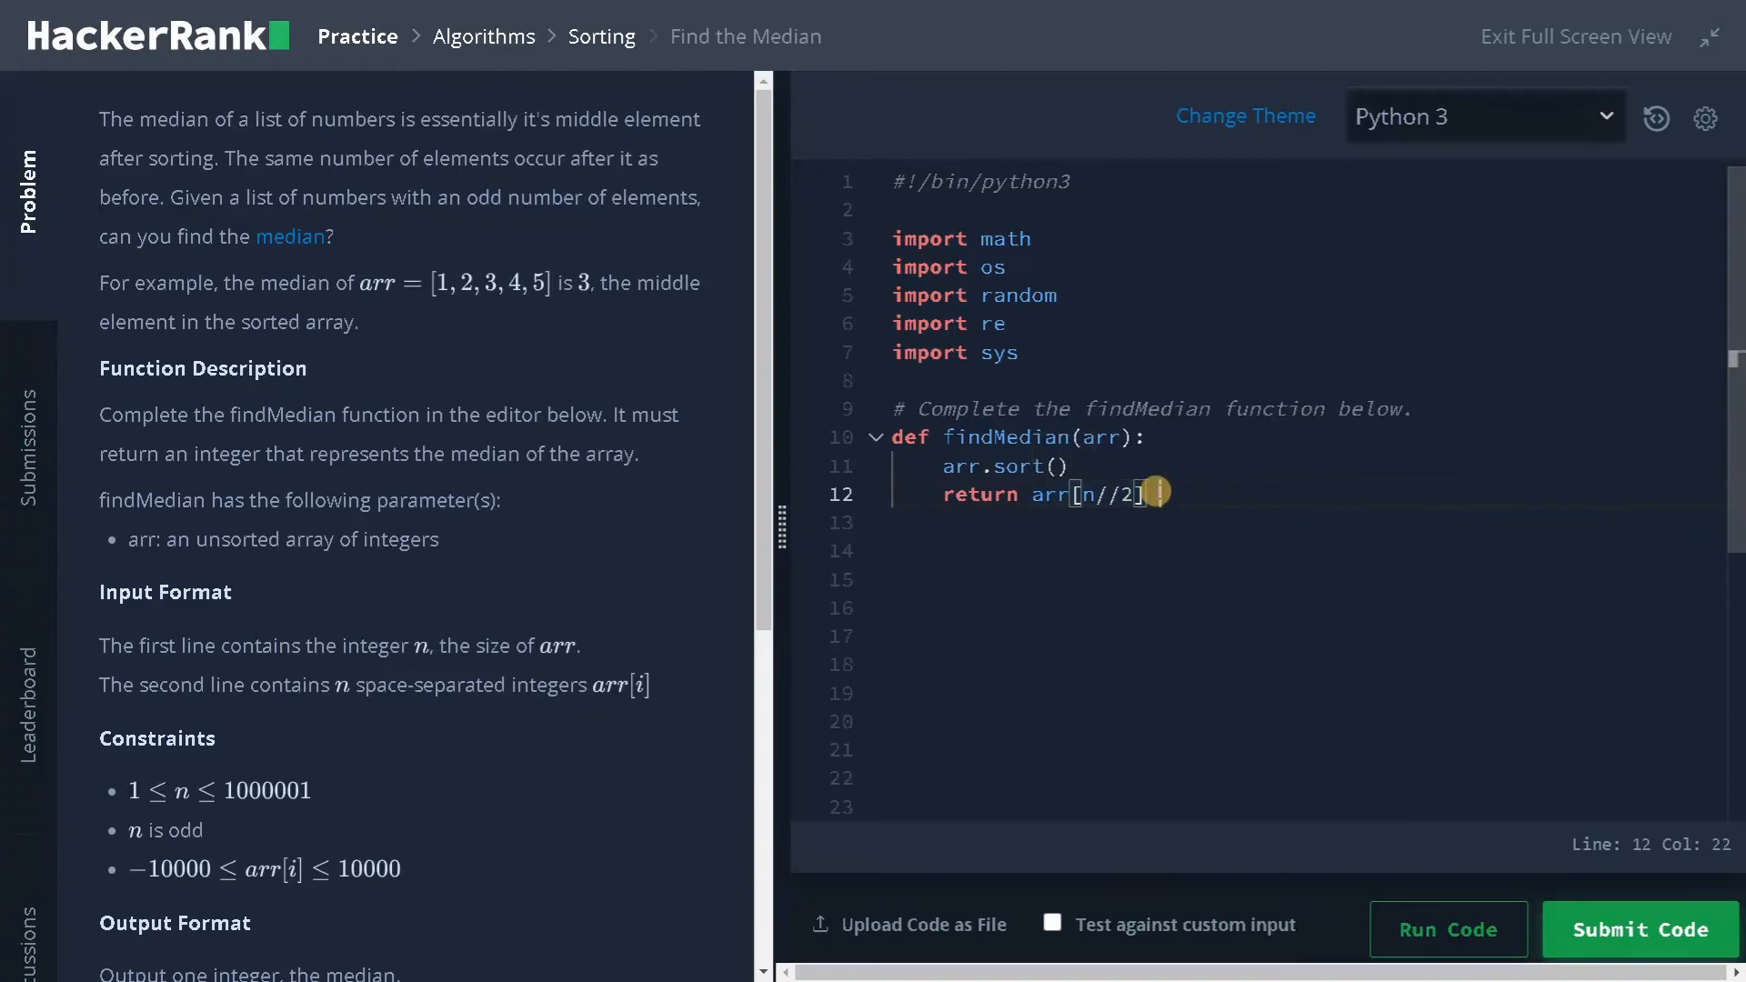
pyautogui.write('+ arr[')
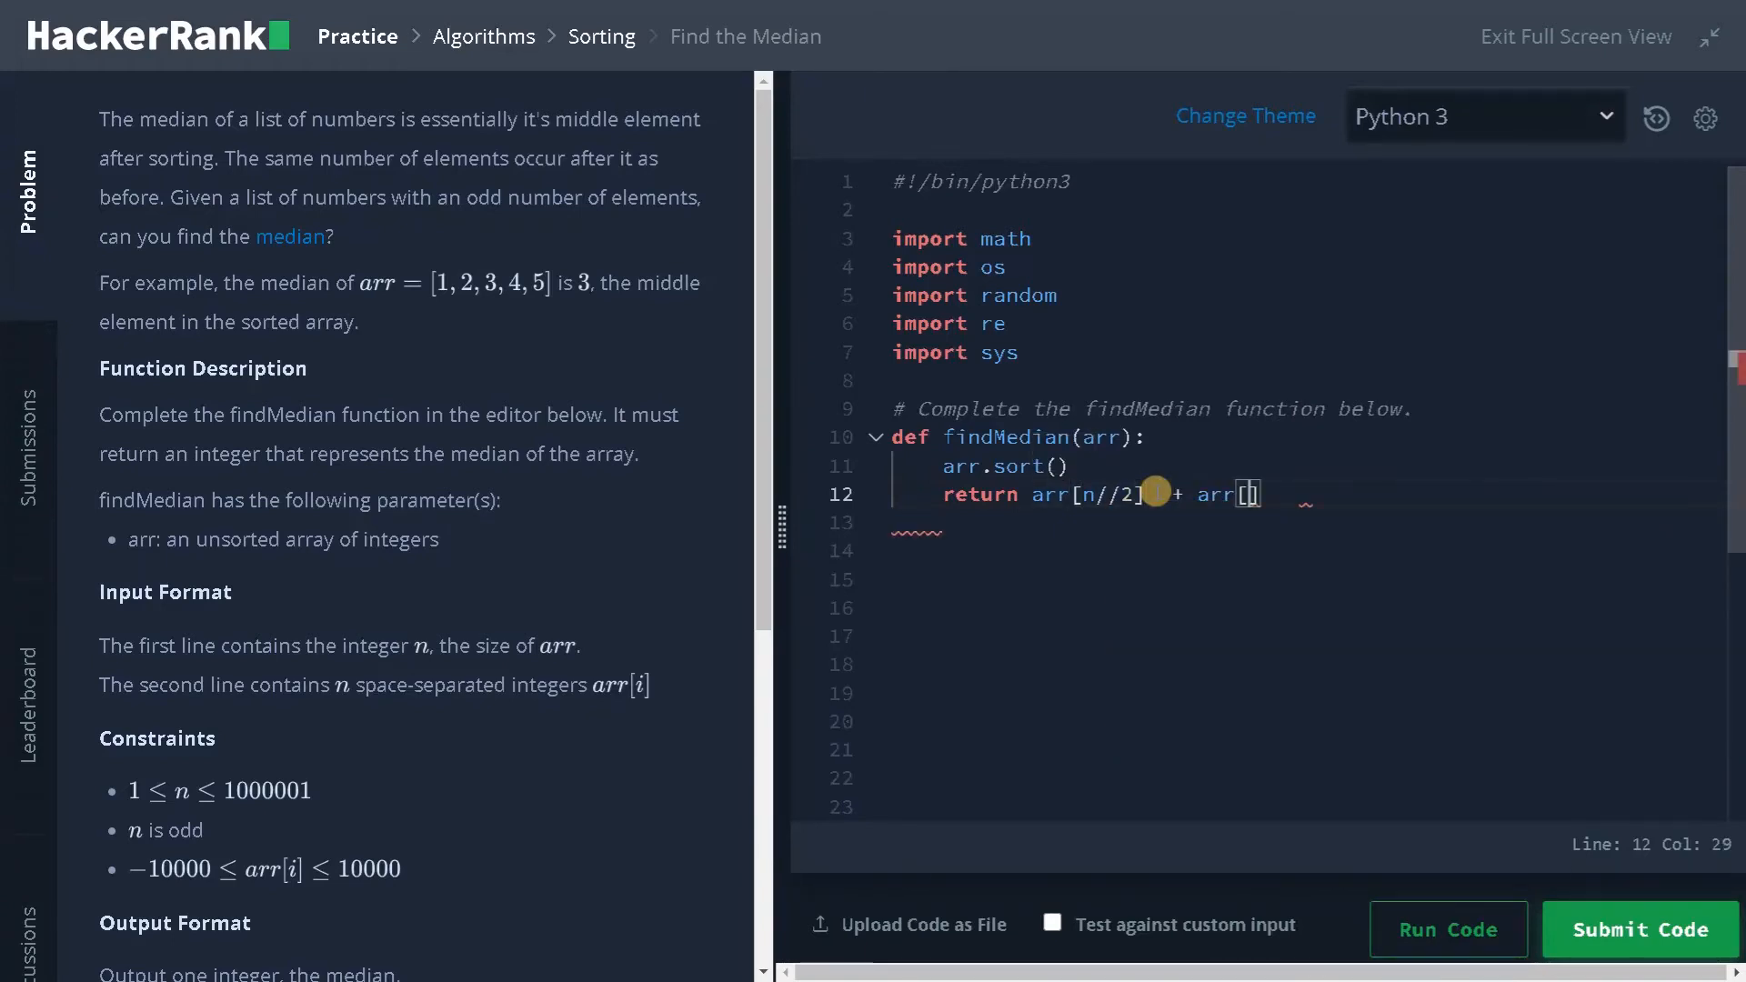
pyautogui.write('n//2 +')
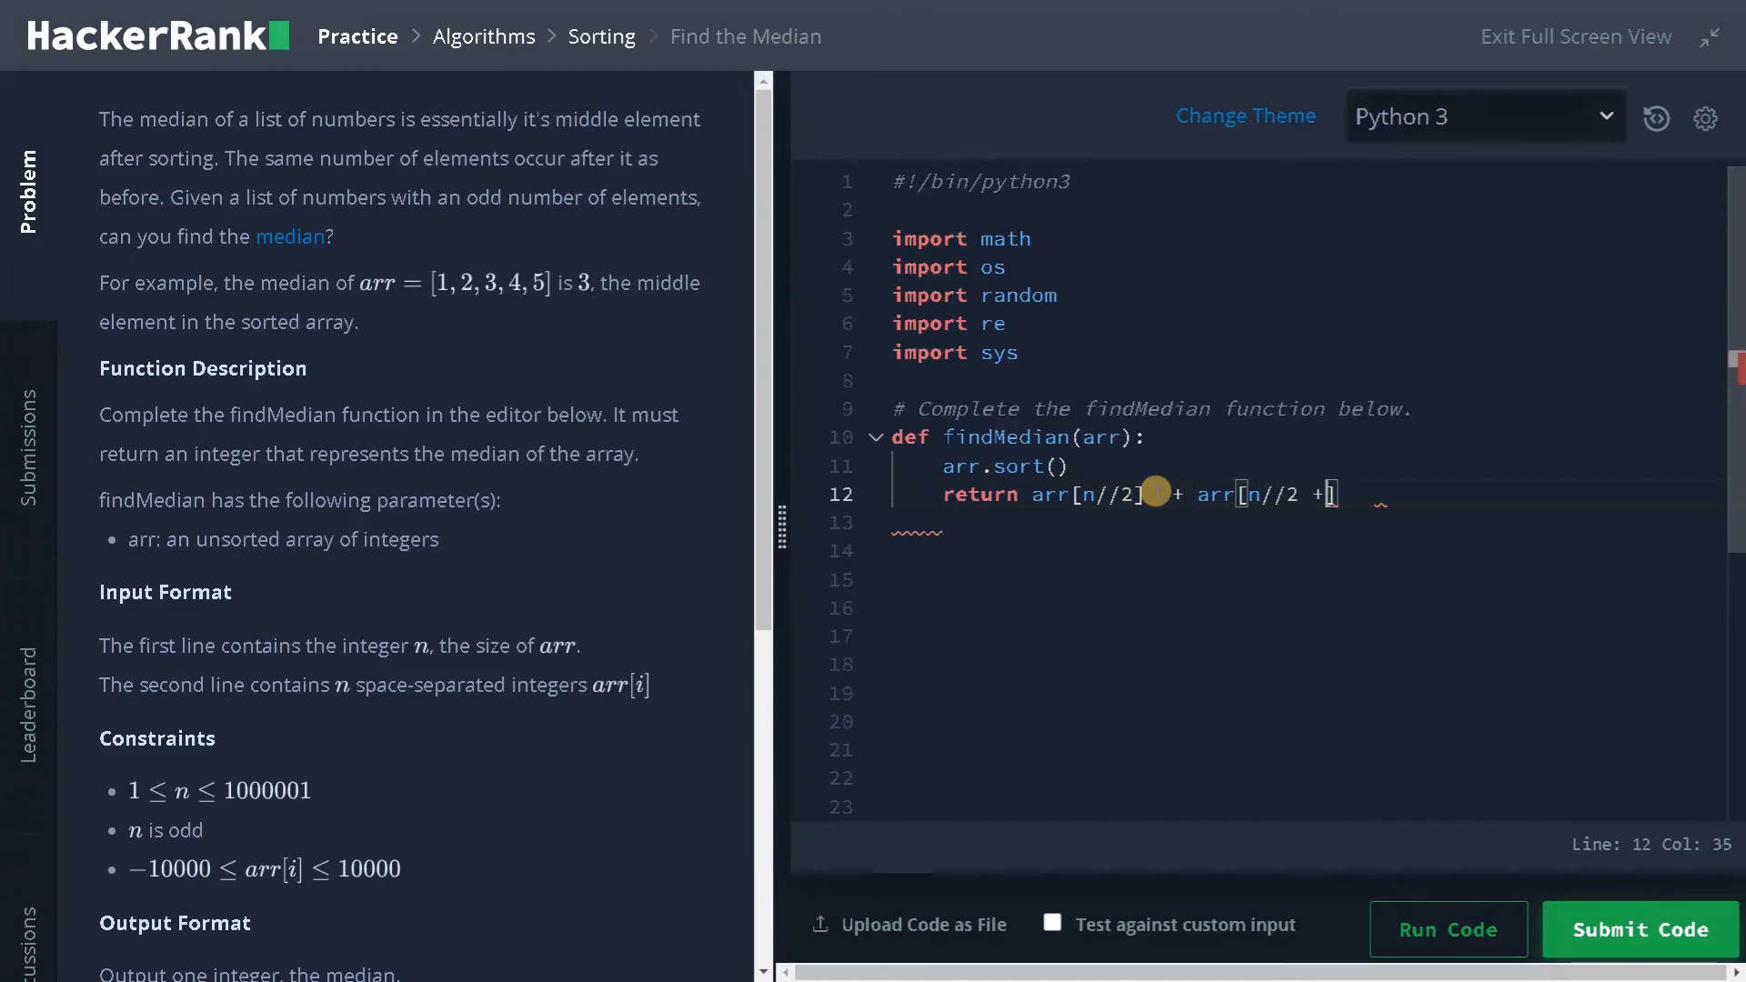
pyautogui.write('1] /')
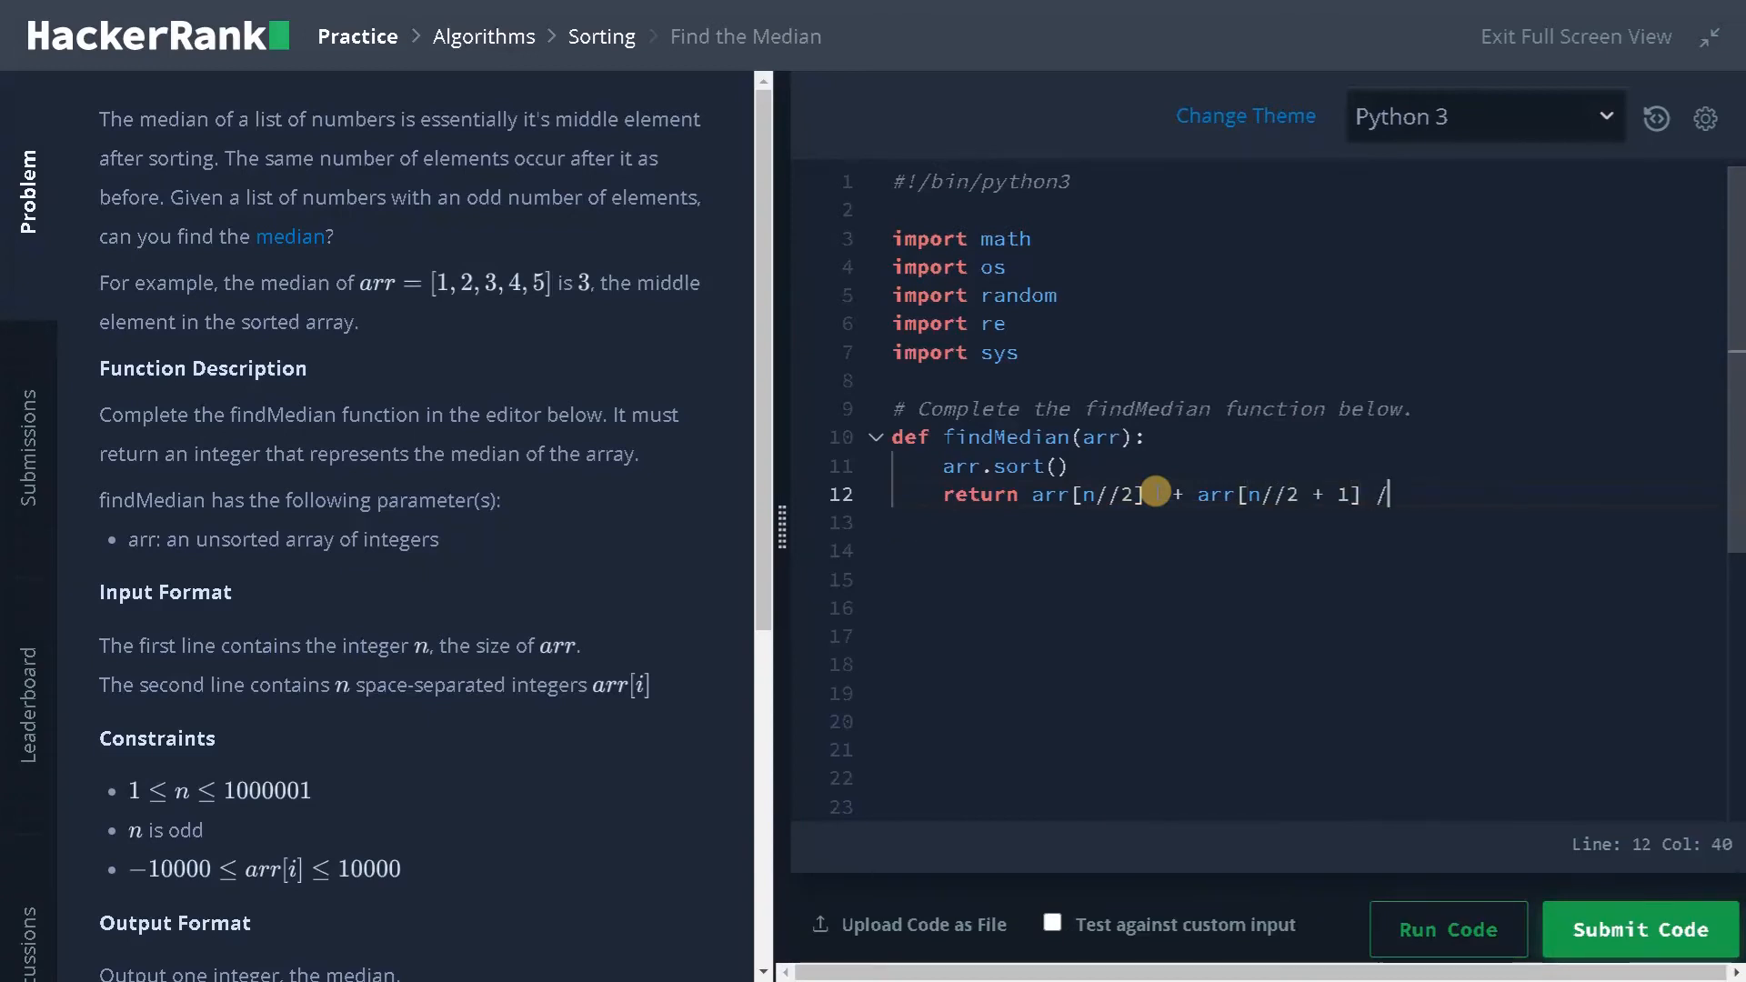
pyautogui.write('2')
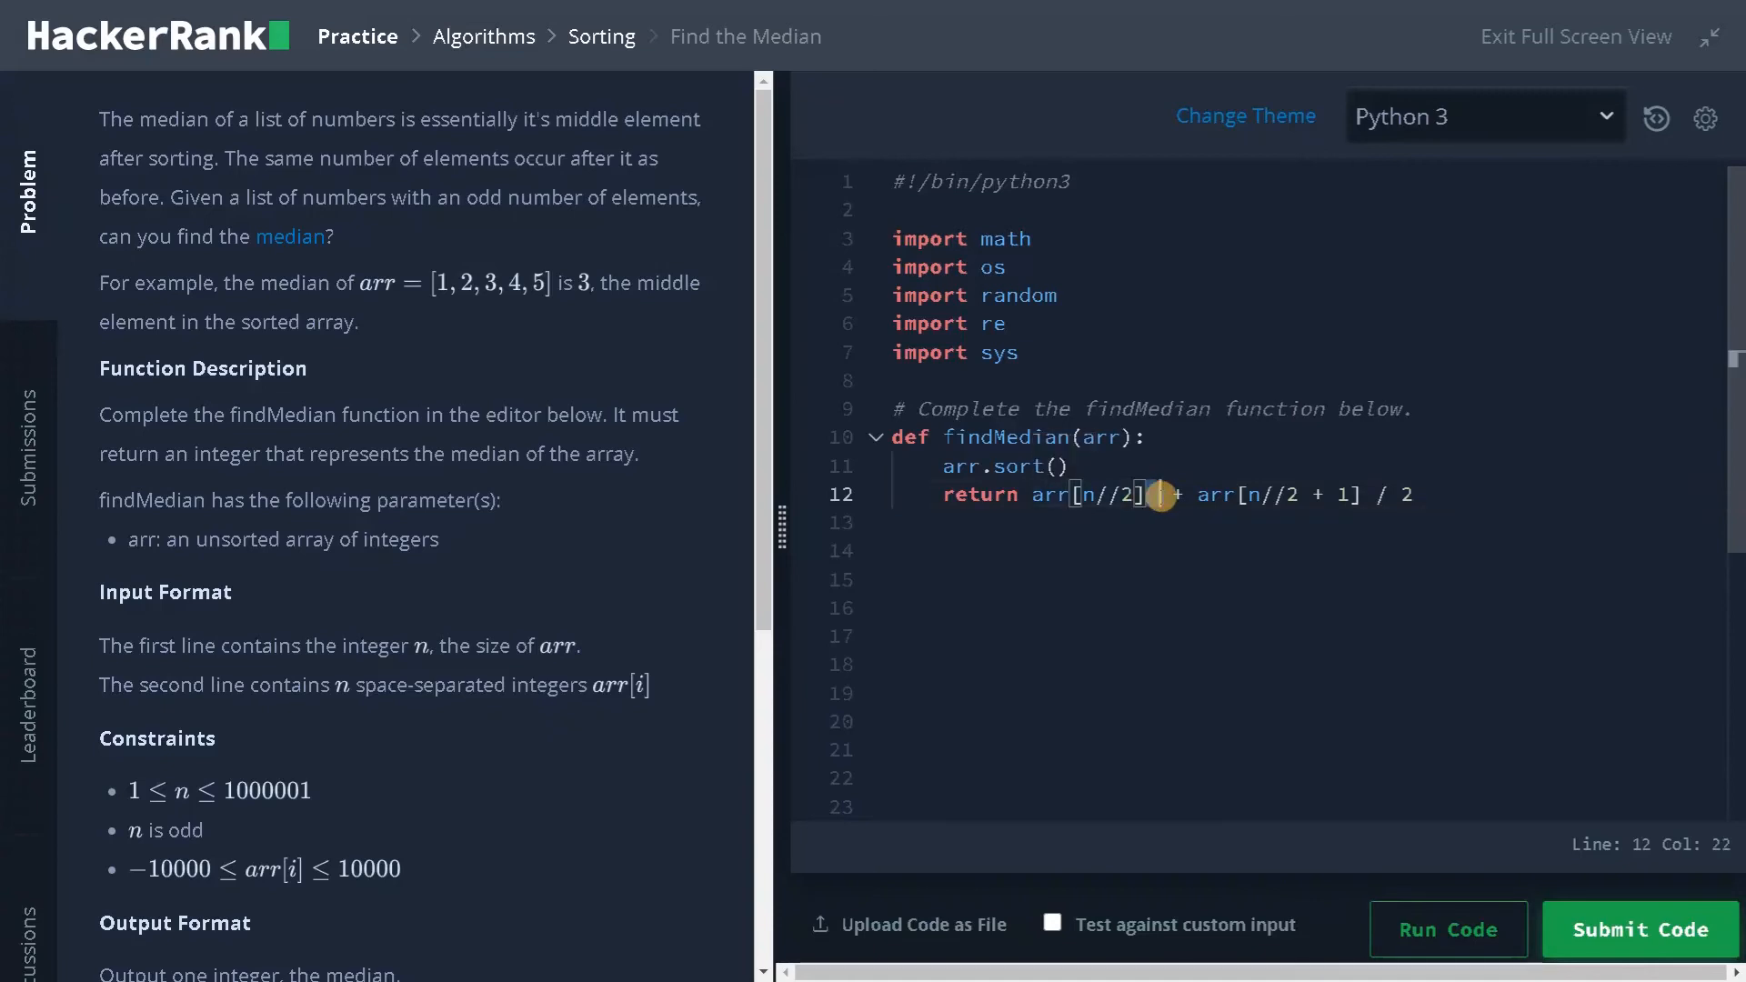
pyautogui.moveTo(1157, 493); pyautogui.dragTo(1430, 492)
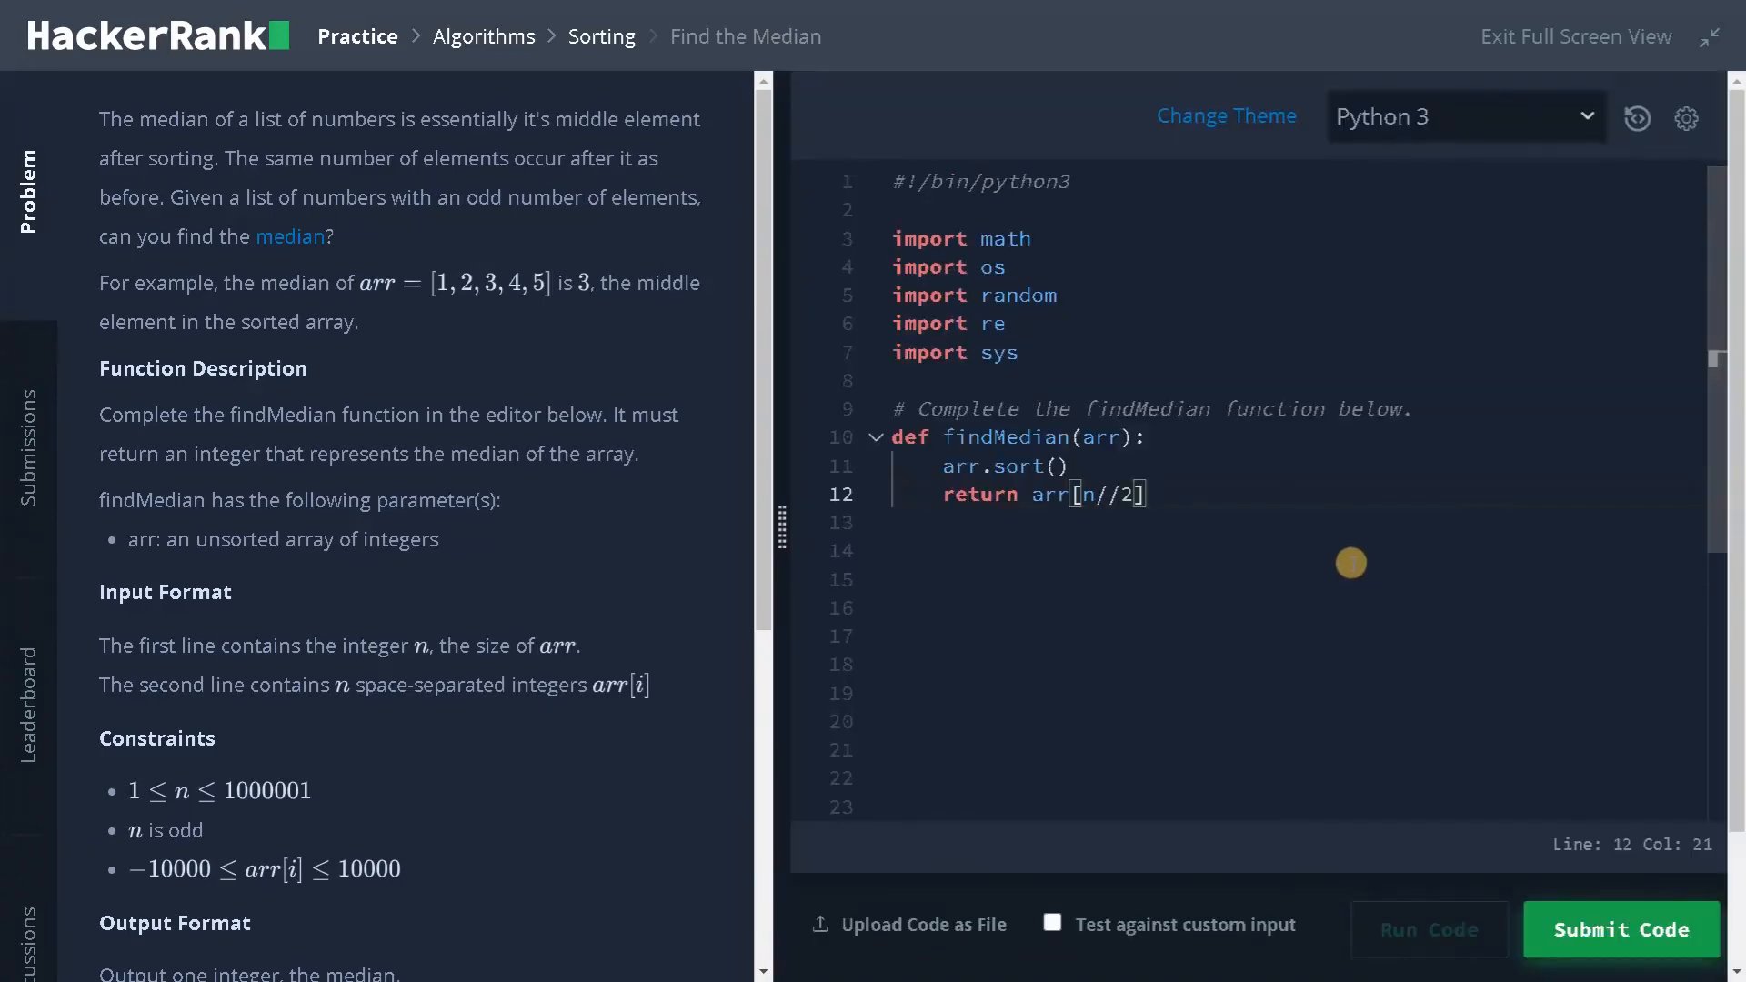
# Run the findMedian solution on the sample test, then submit it against all test cases
pyautogui.click(1429, 929)
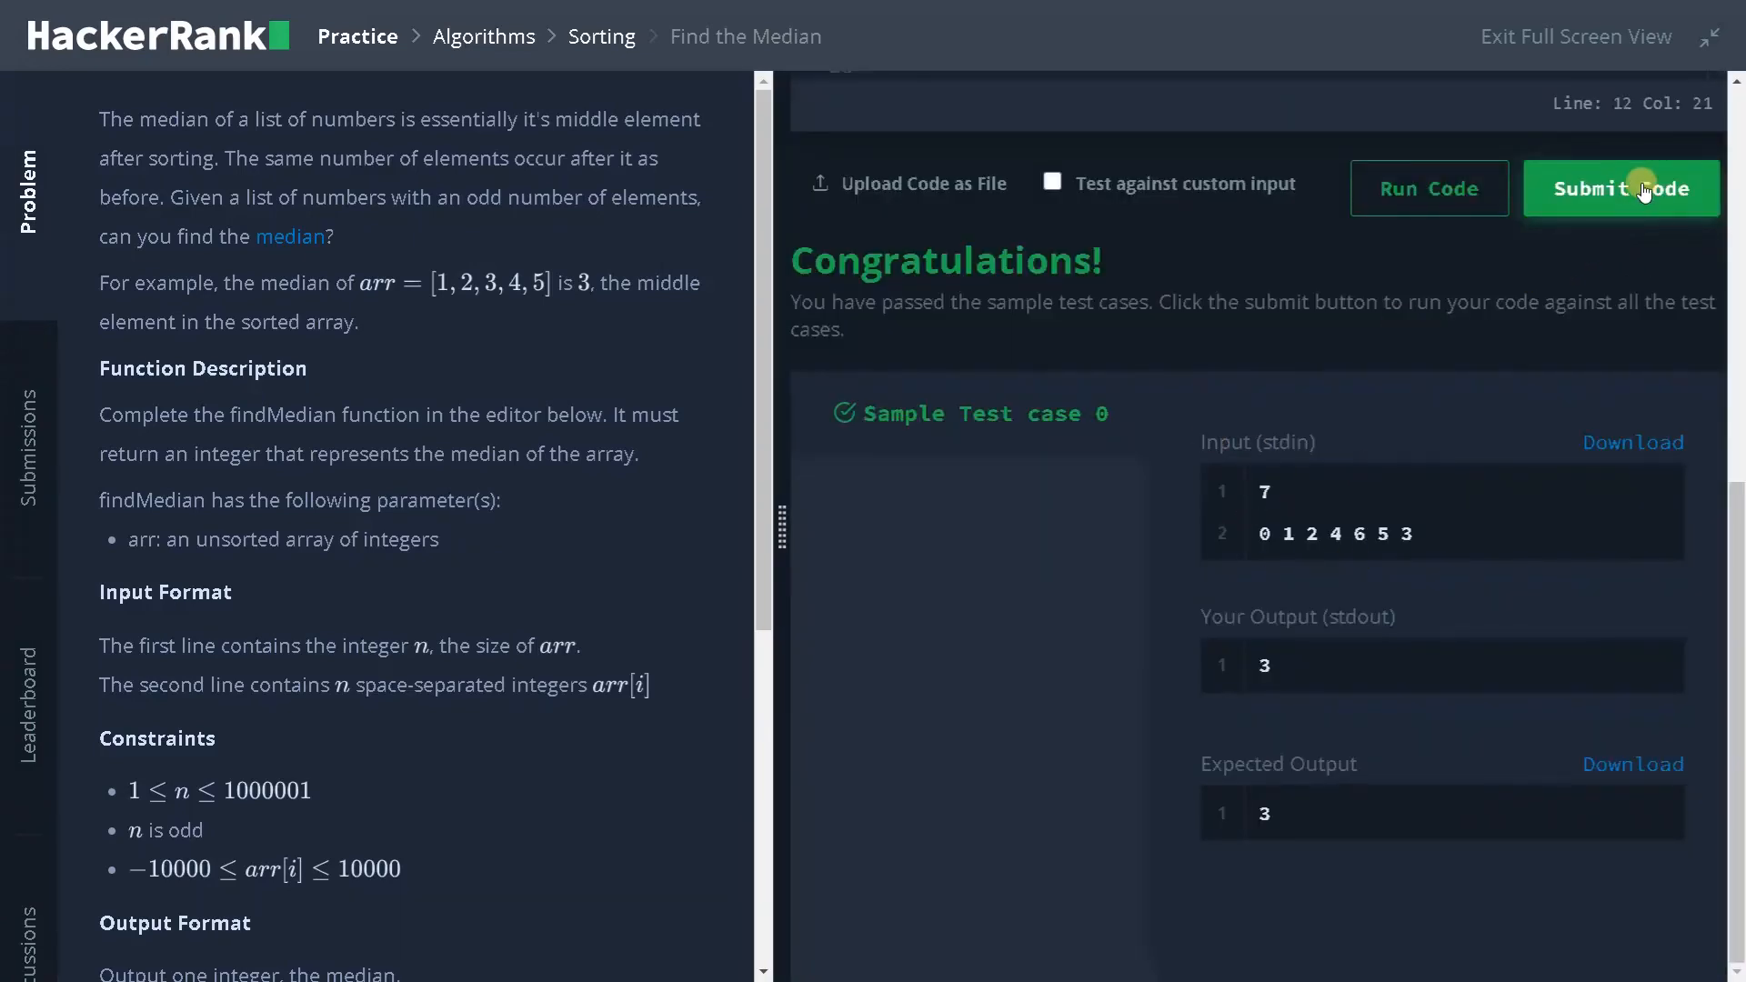
pyautogui.click(1633, 188)
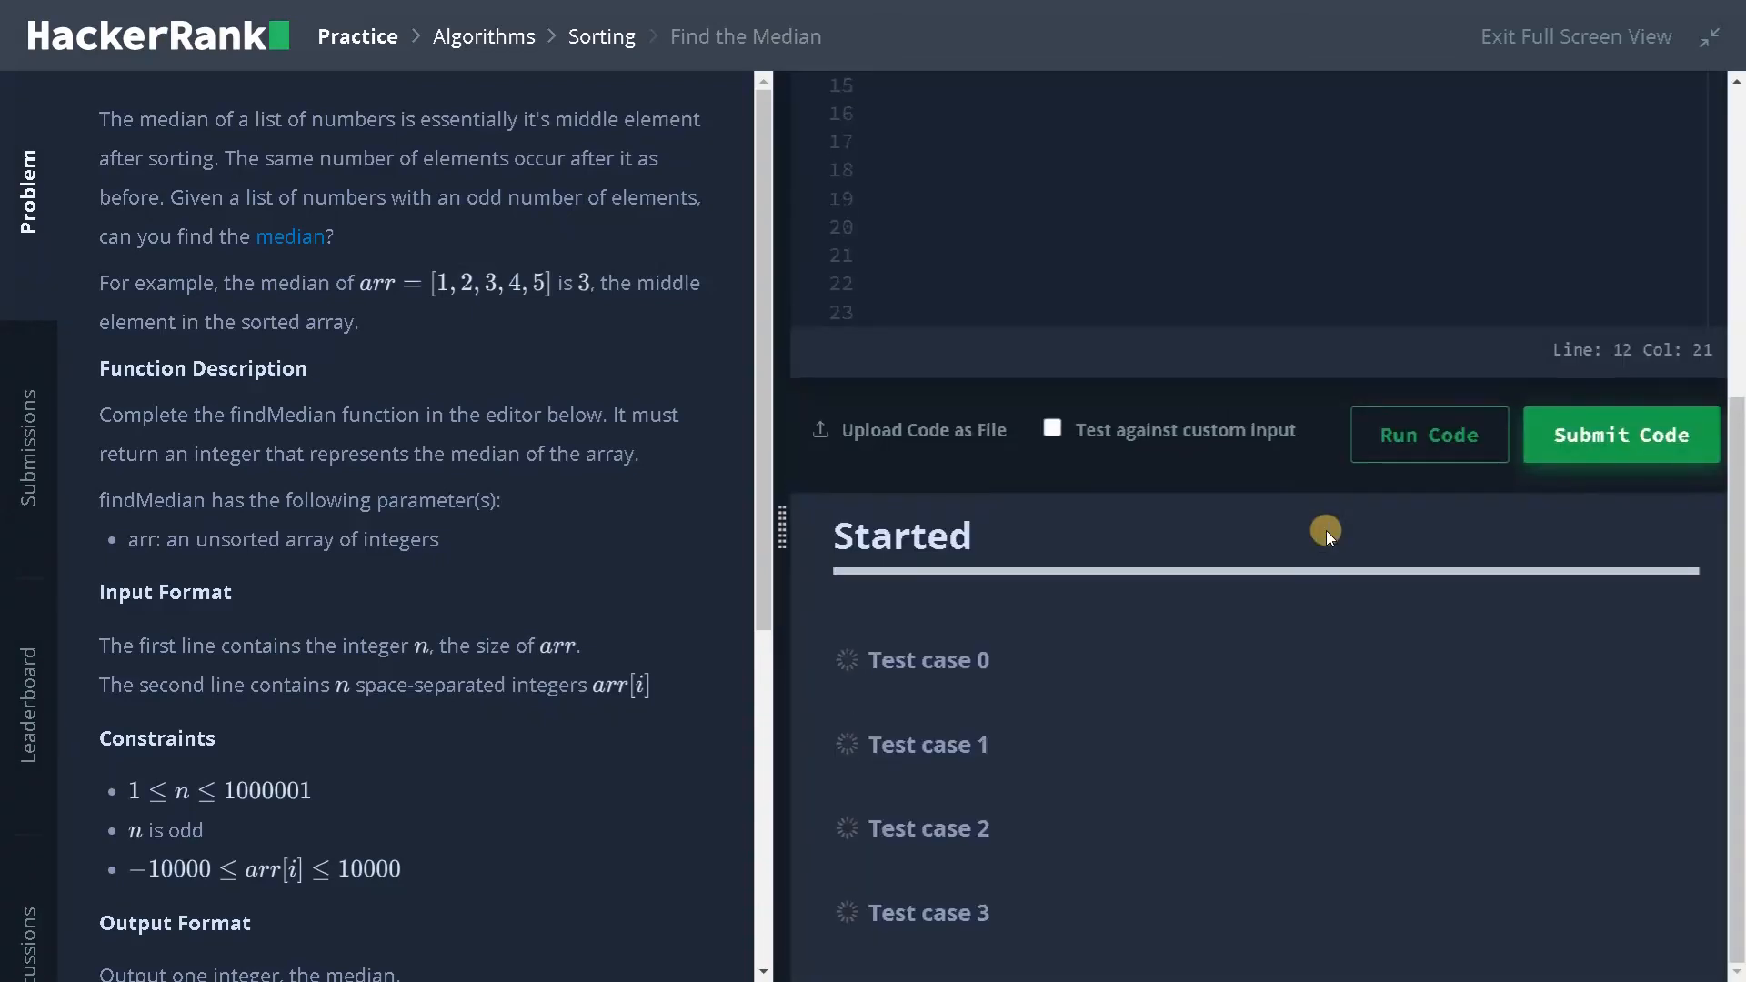
pyautogui.click(1621, 434)
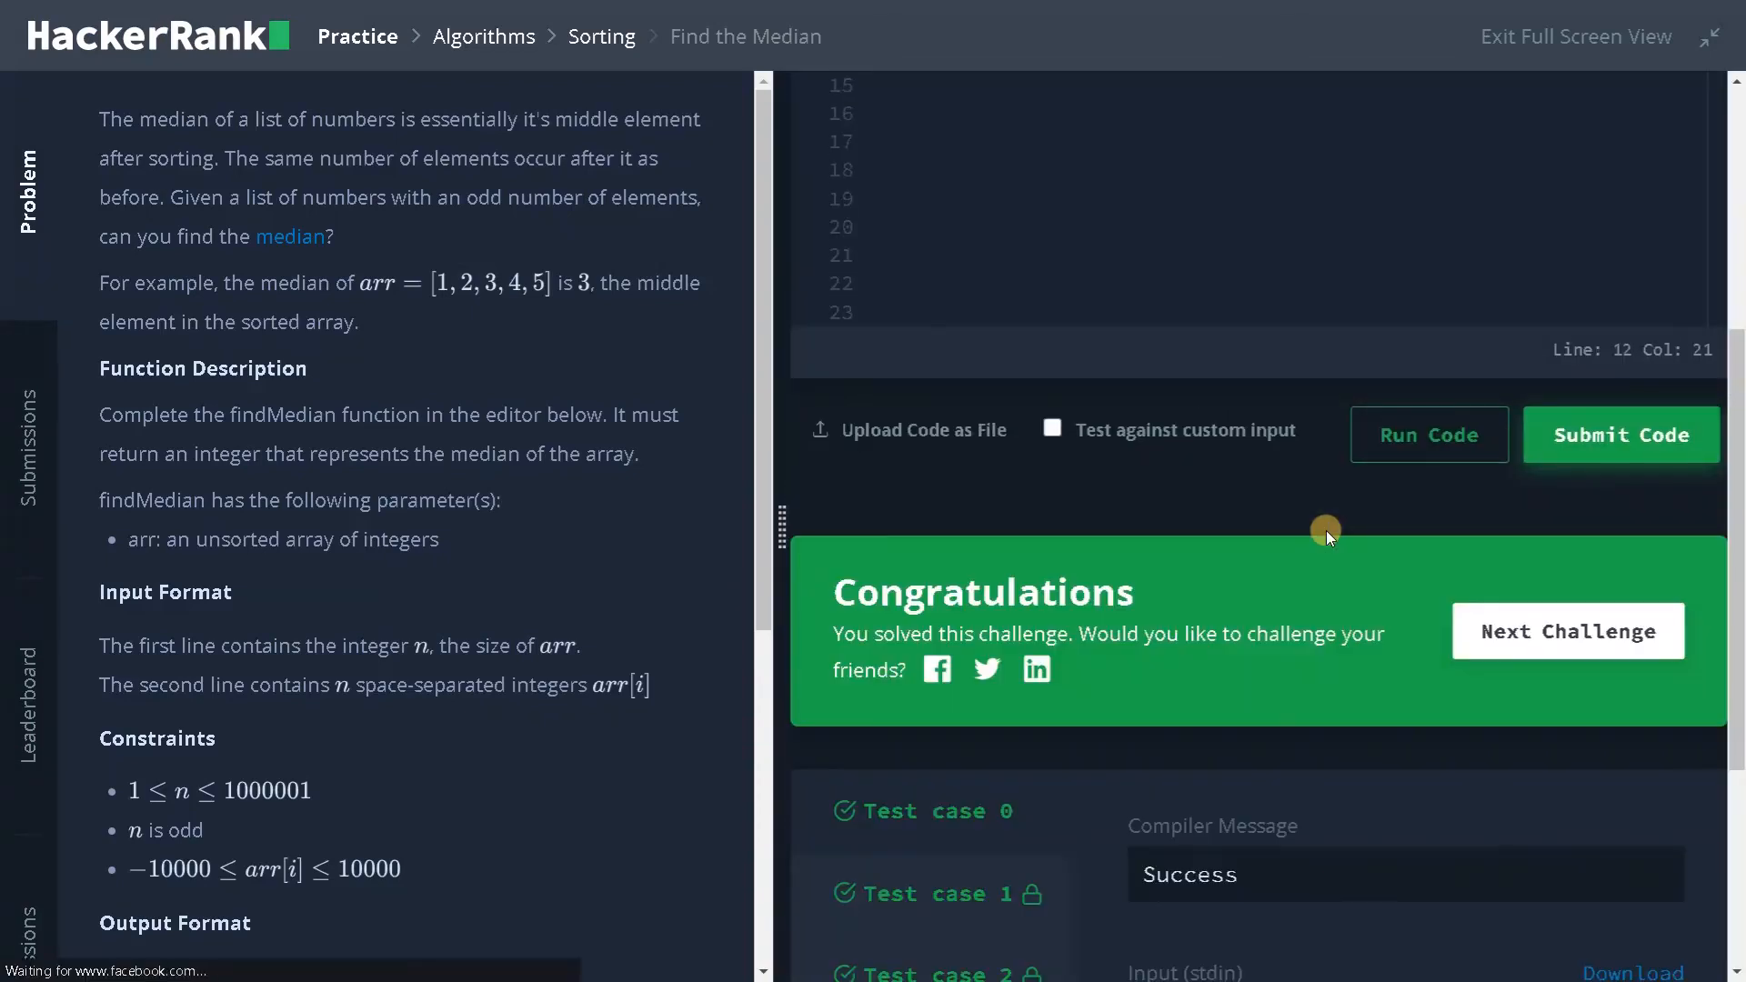